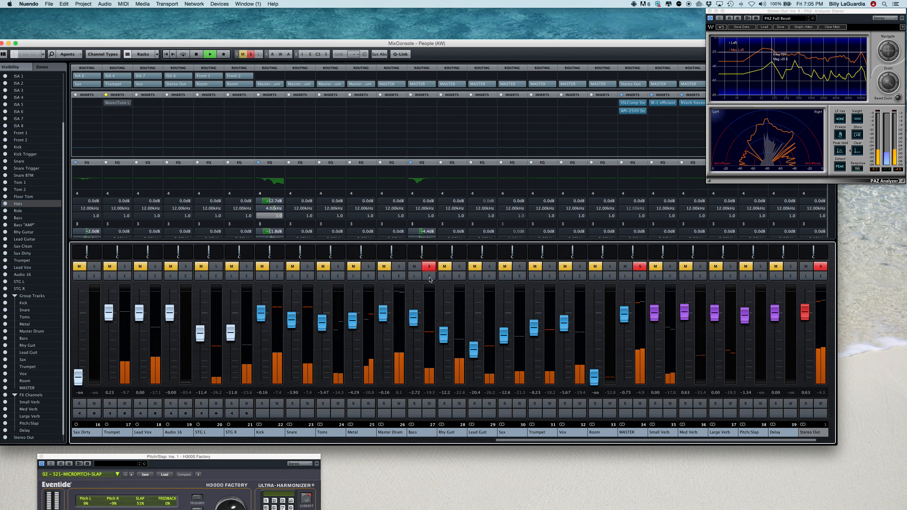
Drag the Bass "AMP" fader down and fine-tune it to about -12.6 dB.
drag(413, 314, 413, 314)
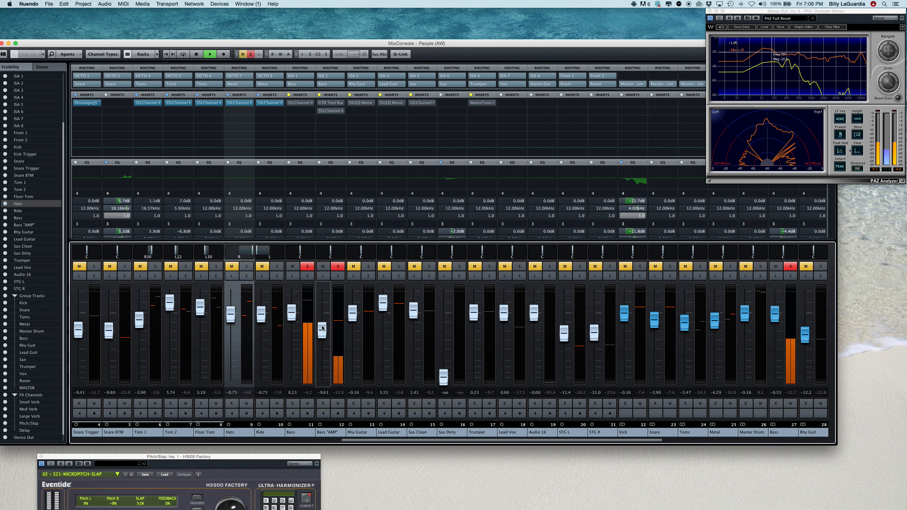
drag(322, 328, 323, 379)
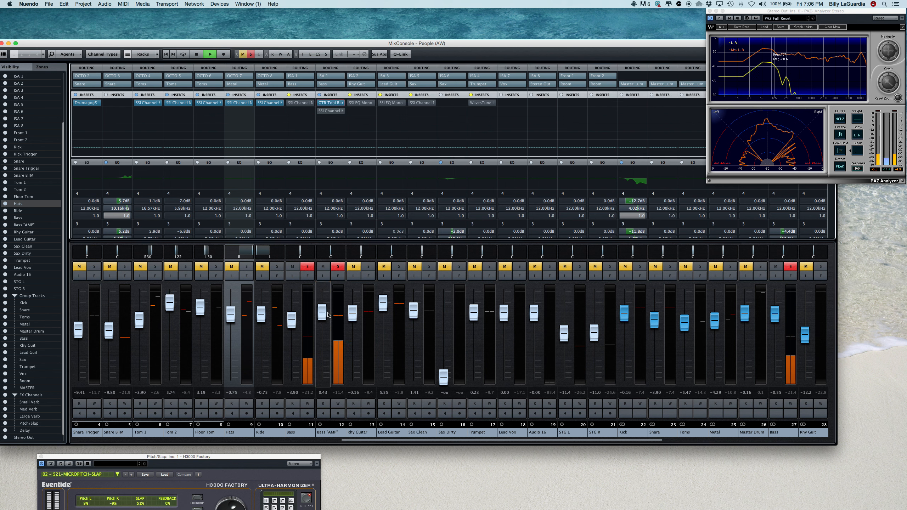
drag(323, 312, 323, 319)
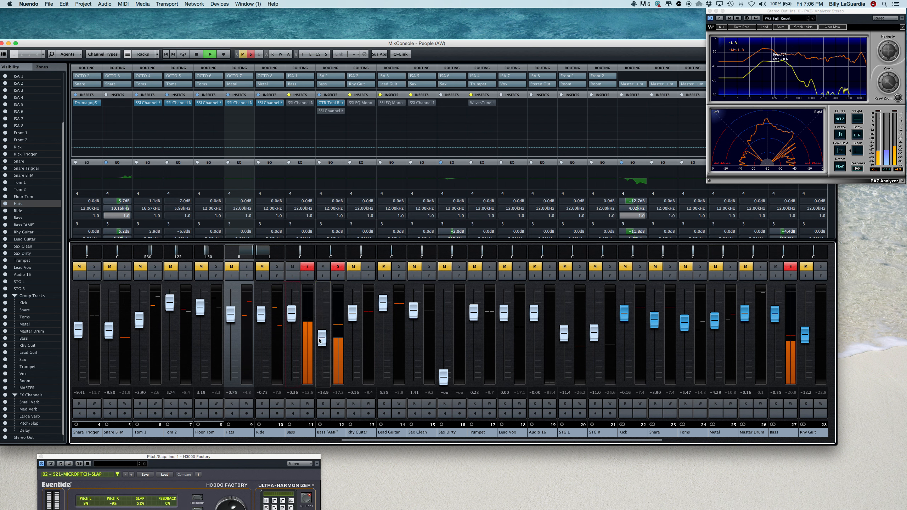
drag(321, 339, 322, 316)
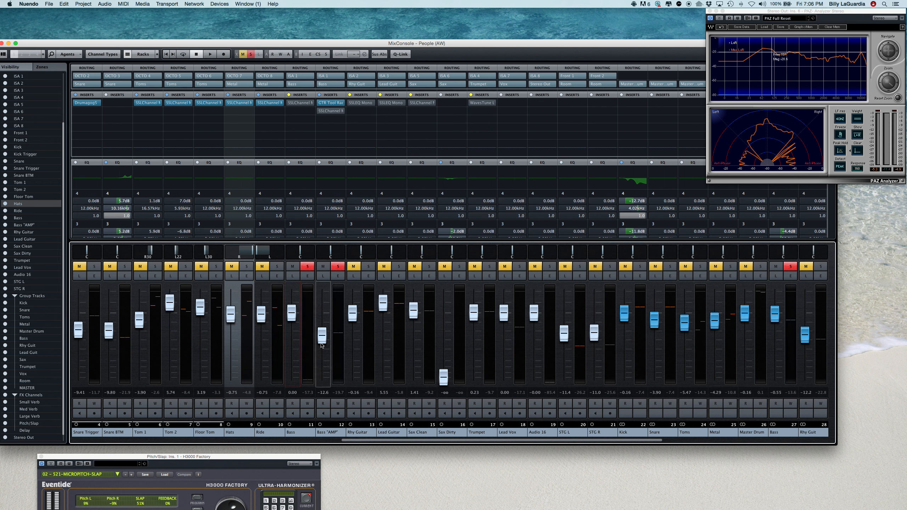
Start playback and ride the Bass "AMP" fader up and down to find its level.
drag(321, 334, 321, 326)
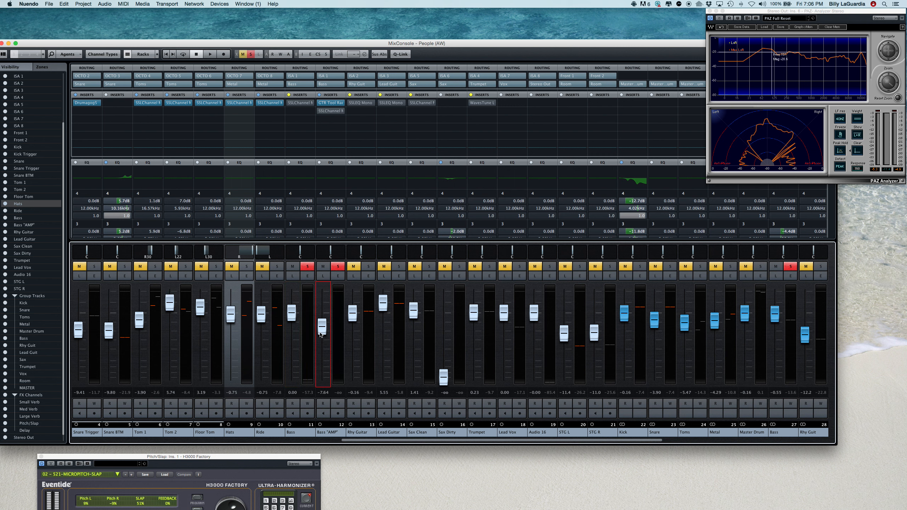
click(210, 54)
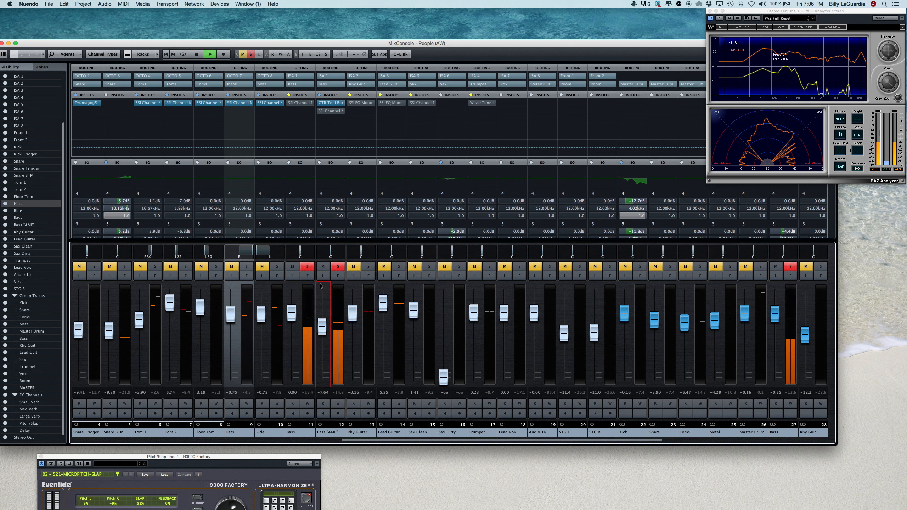
drag(322, 325, 321, 335)
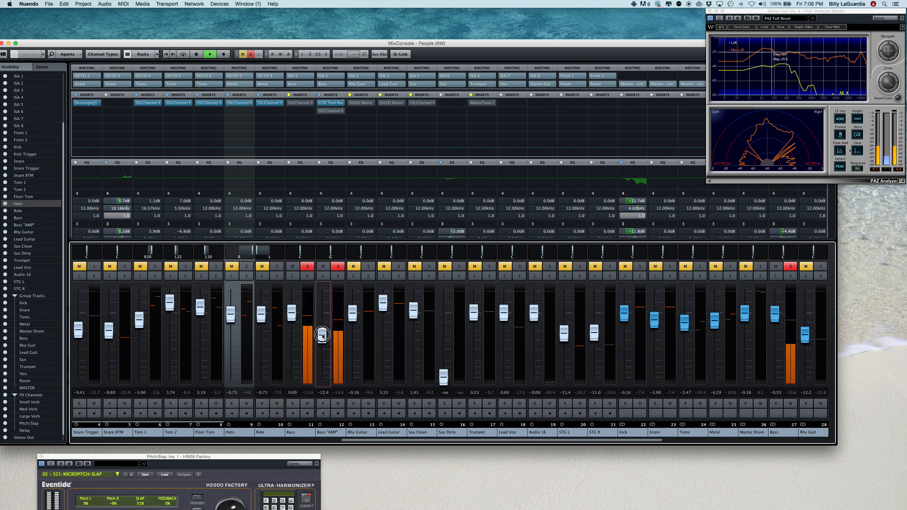
drag(322, 335, 323, 325)
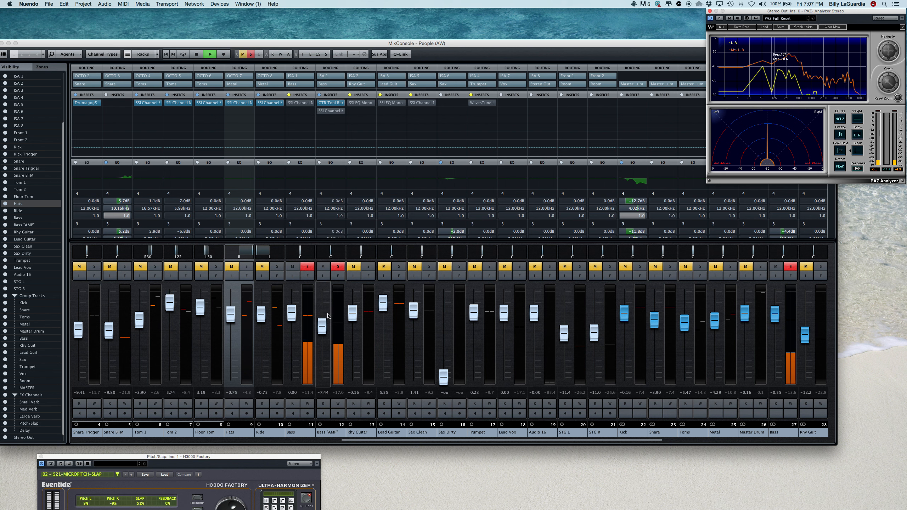
drag(322, 316, 321, 329)
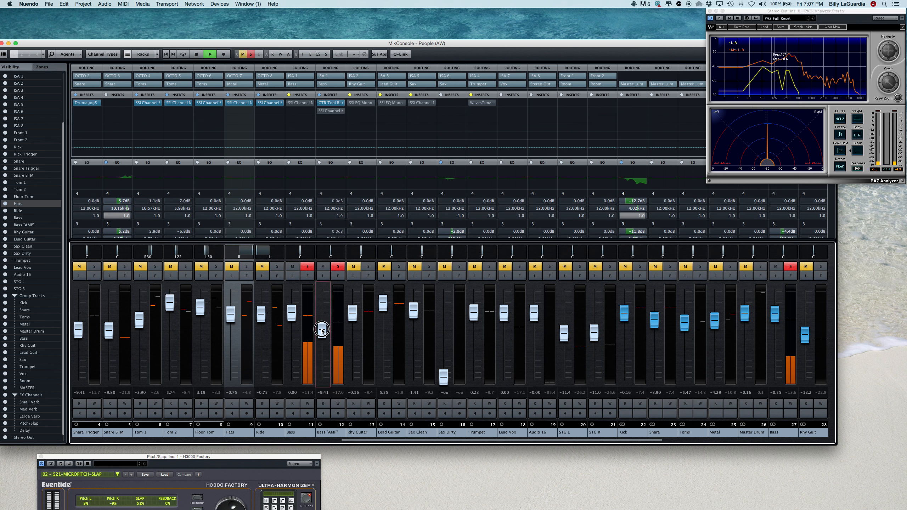
Raise the Bass "AMP" level toward unity and settle it around -3.5 dB.
drag(321, 329, 292, 311)
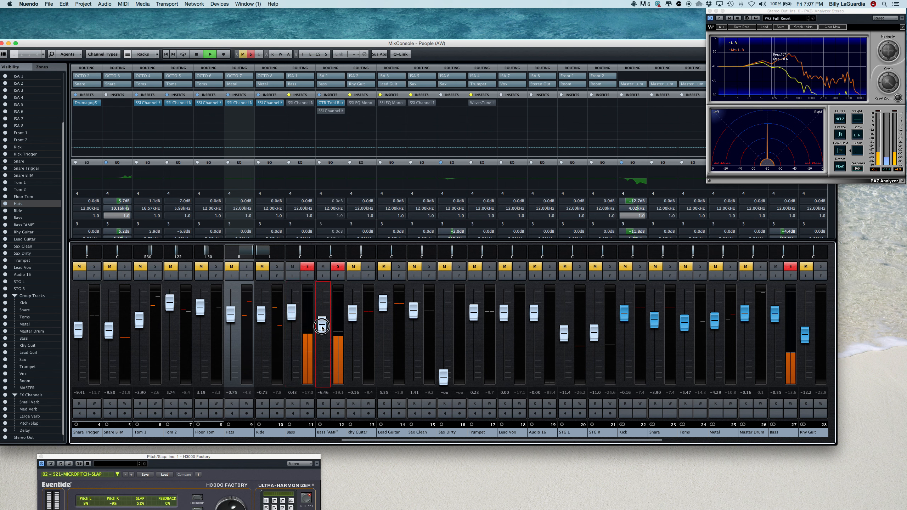
drag(321, 335, 320, 327)
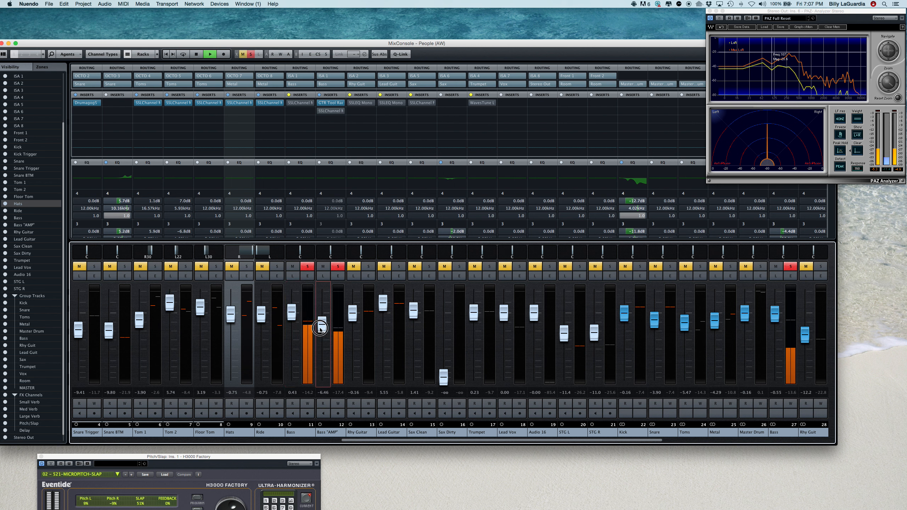
drag(320, 328, 319, 320)
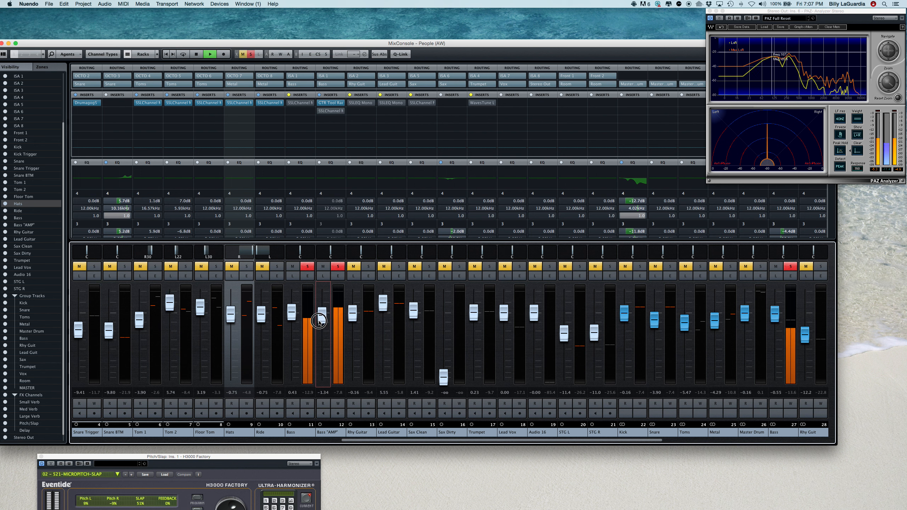
drag(321, 322, 320, 317)
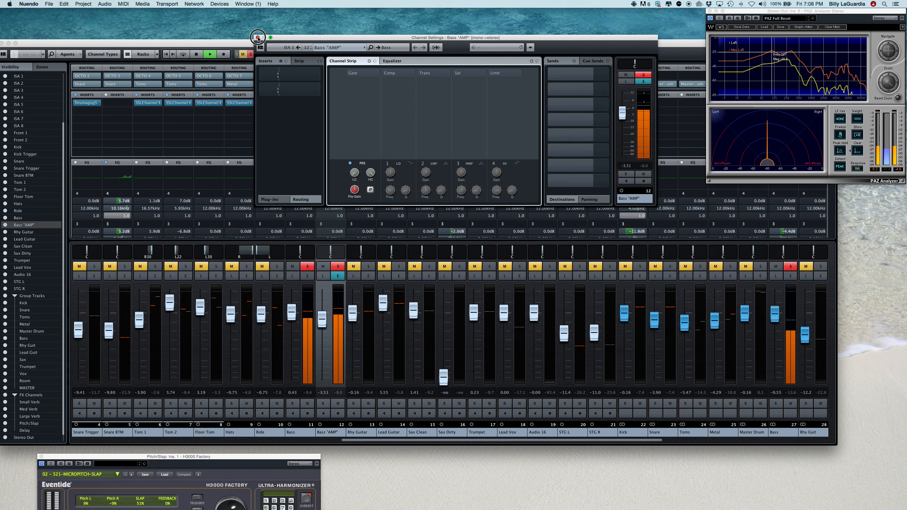
Close the Bass "AMP" channel settings and pull the Bass fader down to -∞.
click(257, 37)
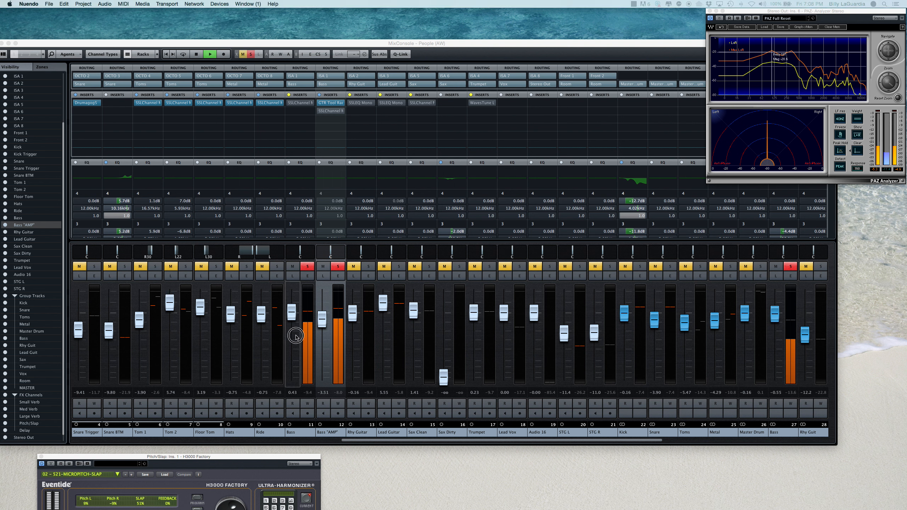
drag(295, 337, 298, 379)
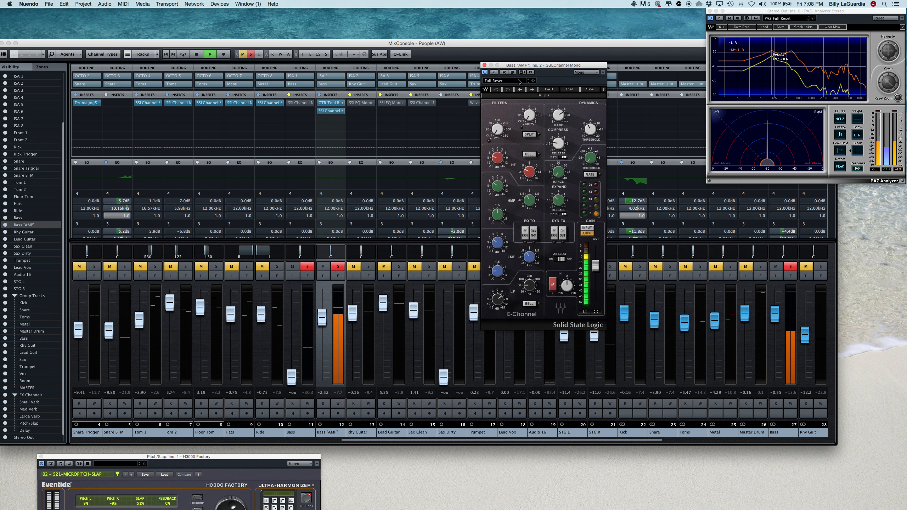
Move the SSL strip window aside and adjust its filter and EQ knobs for Bass "AMP".
drag(518, 64, 425, 61)
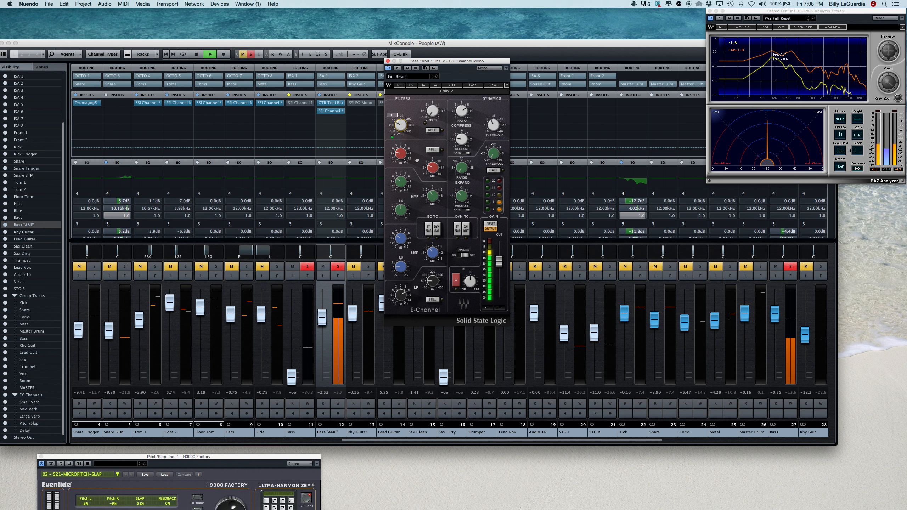
drag(463, 112, 465, 108)
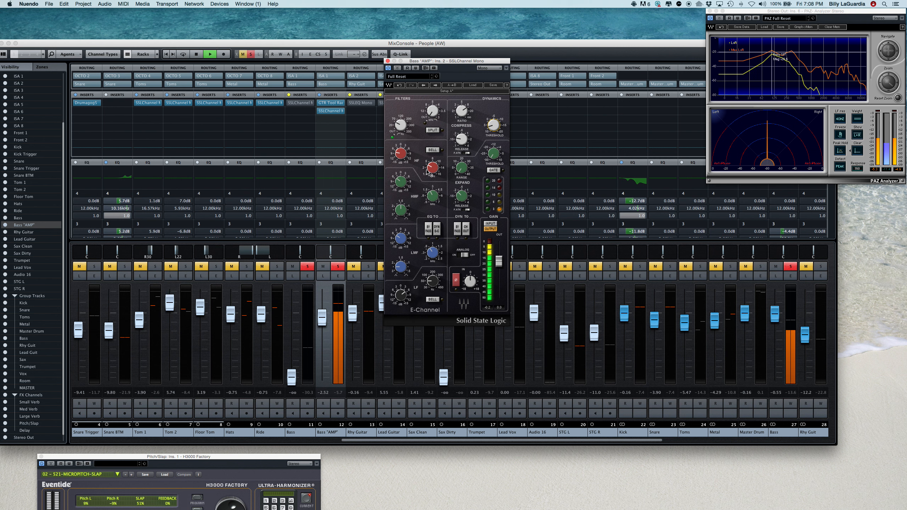
drag(400, 182, 405, 179)
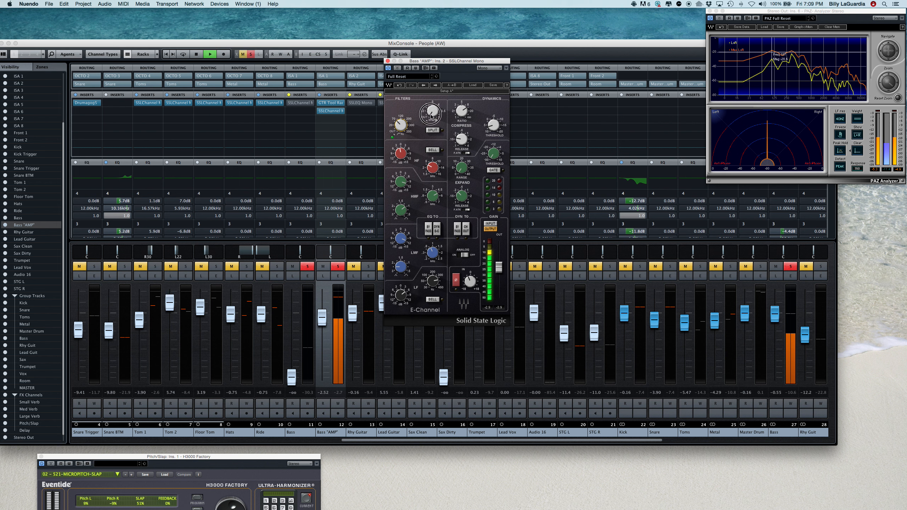
Raise the Bass fader back up to about 0.6 dB and set Bass "AMP" beneath it.
drag(428, 113, 428, 107)
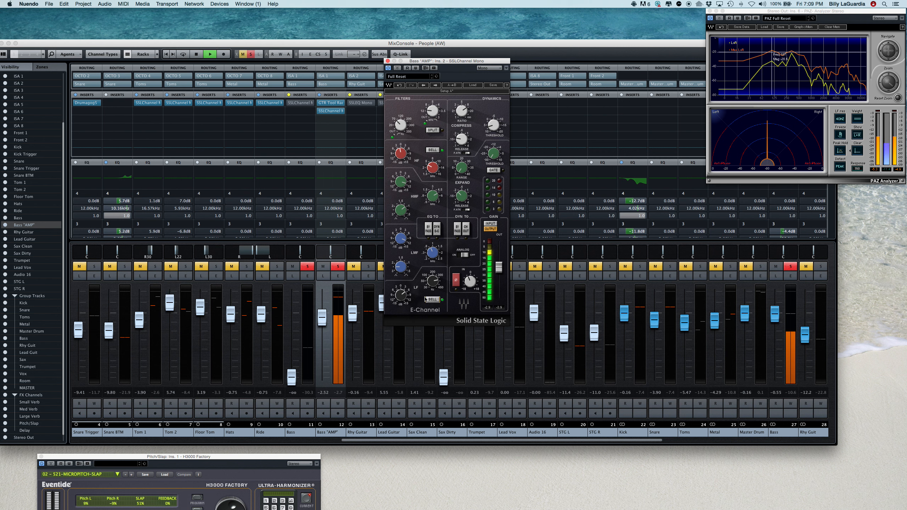
drag(446, 61, 483, 58)
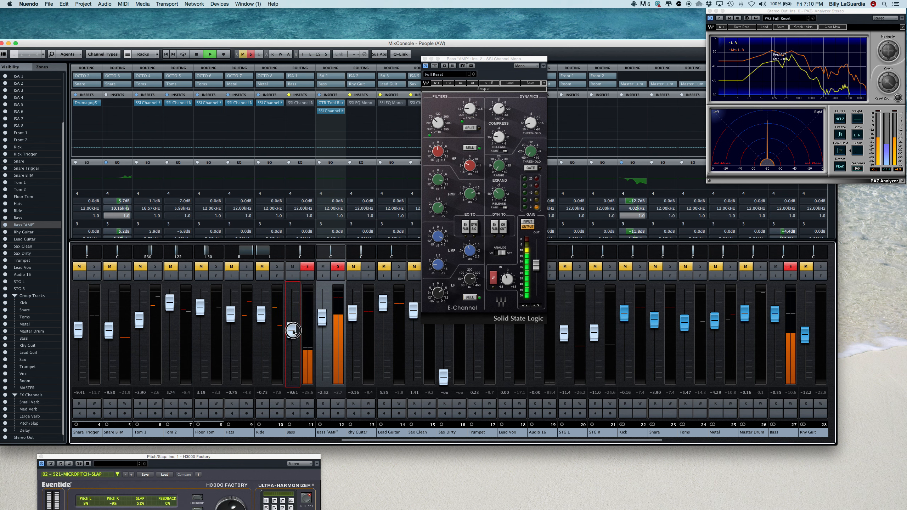
drag(292, 331, 292, 313)
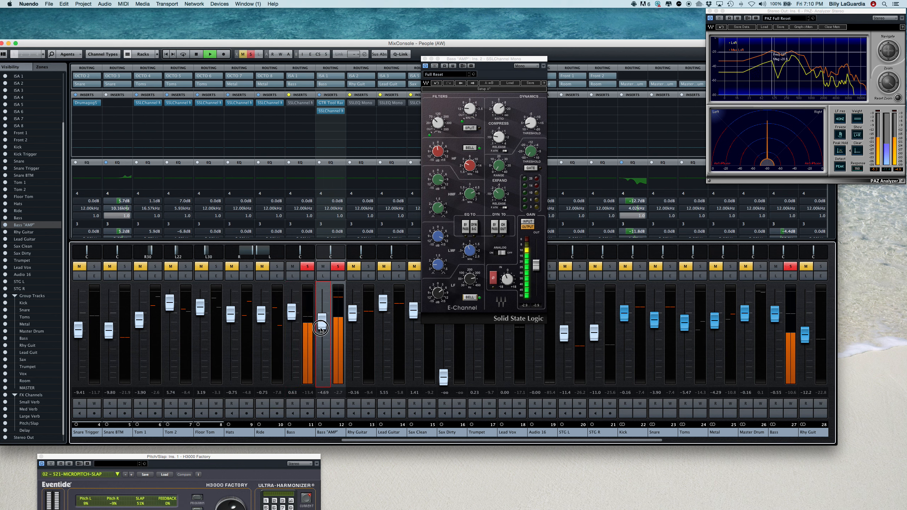
drag(321, 328, 323, 335)
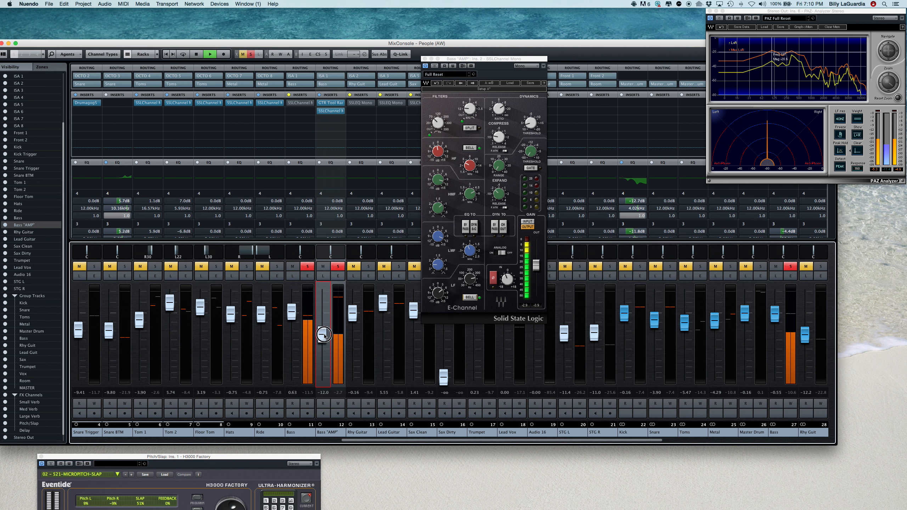
drag(323, 335, 323, 325)
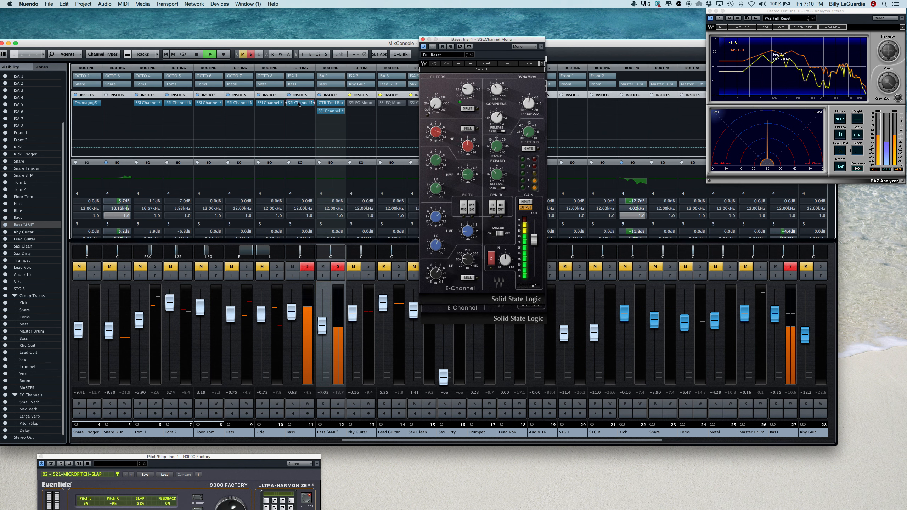
Place the Bass SSL strip window beside the Bass "AMP" strip for comparison.
drag(457, 39, 350, 49)
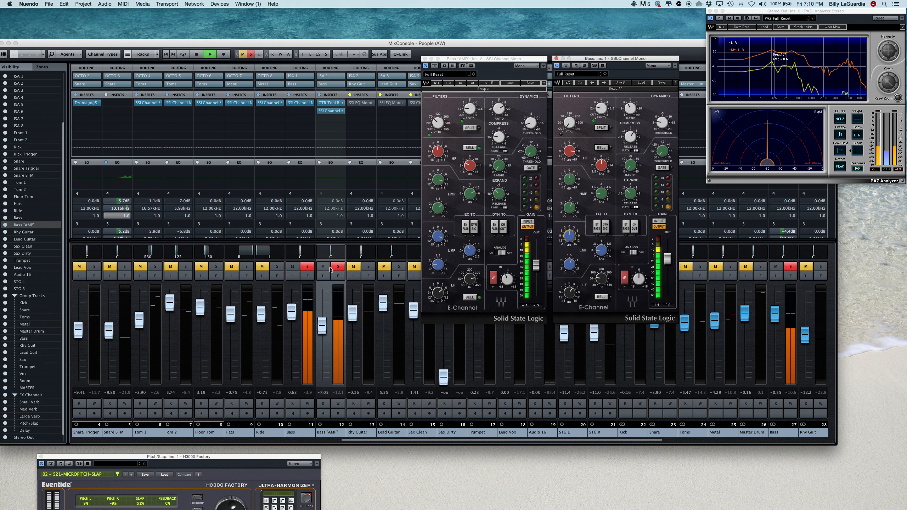
mouse_move(330, 272)
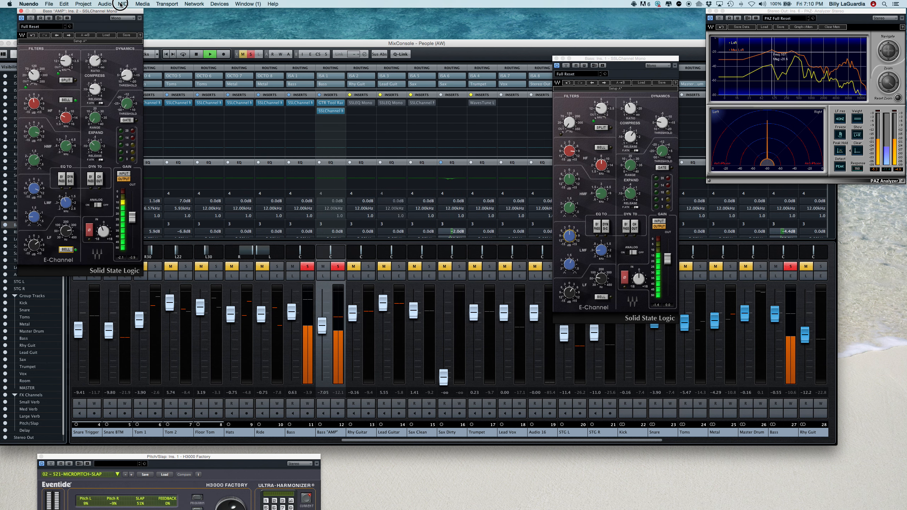
Move the Bass "AMP" strip window to the upper left and the Bass strip up top.
drag(629, 58, 472, 11)
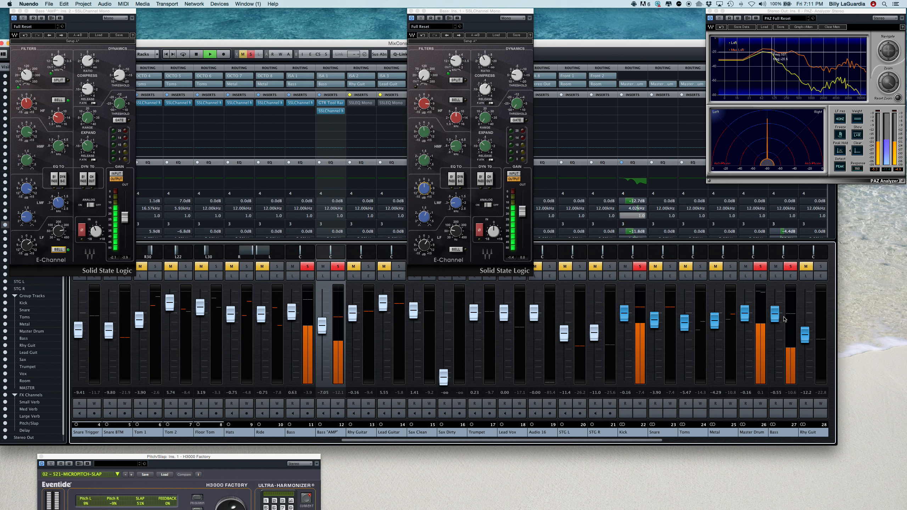
drag(782, 310, 778, 323)
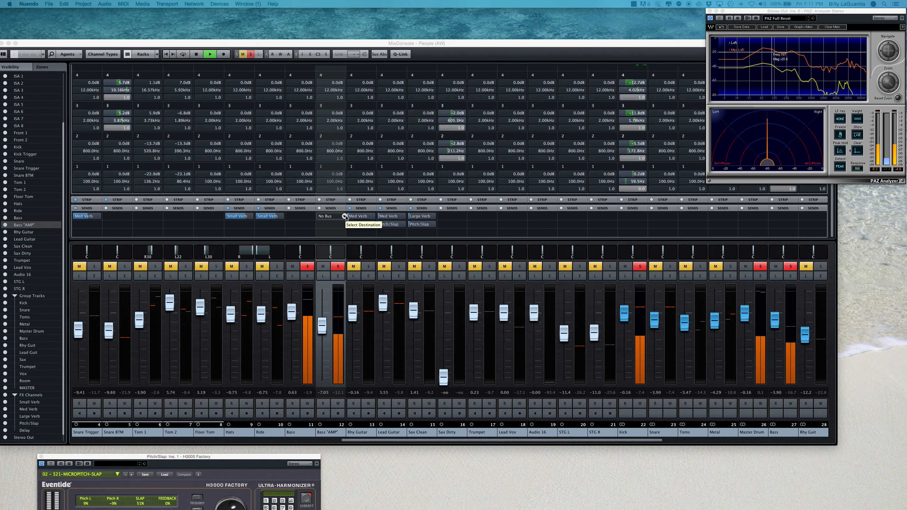
Assign Bass "AMP" sends to Pitch/Slap and Small Verb.
click(327, 216)
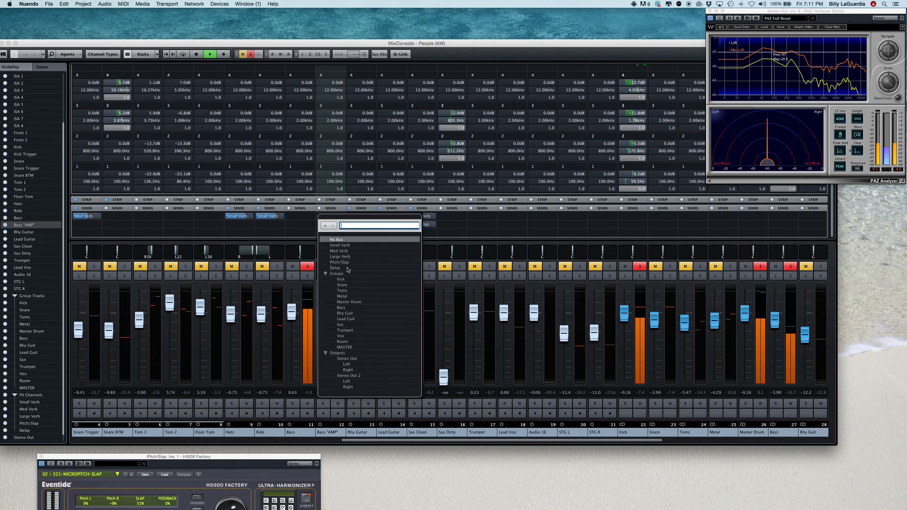
click(335, 268)
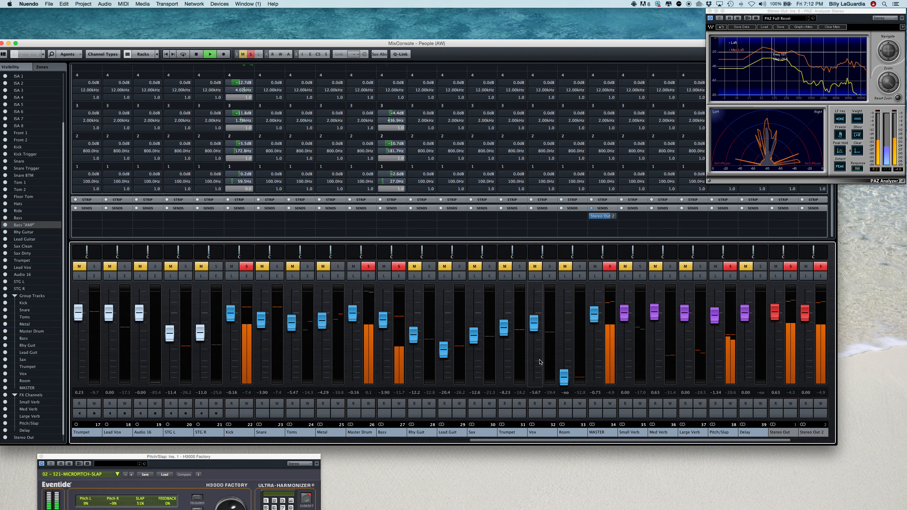
scroll(left, 3)
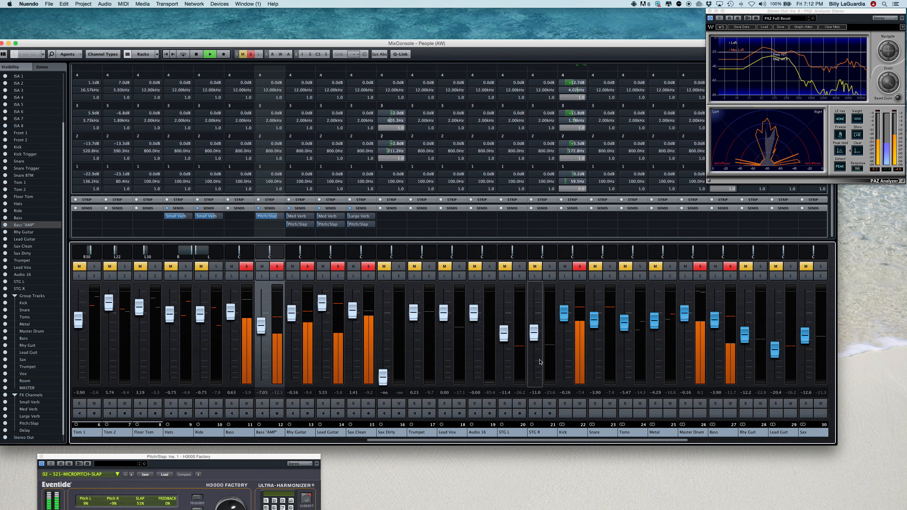
scroll(left, 3)
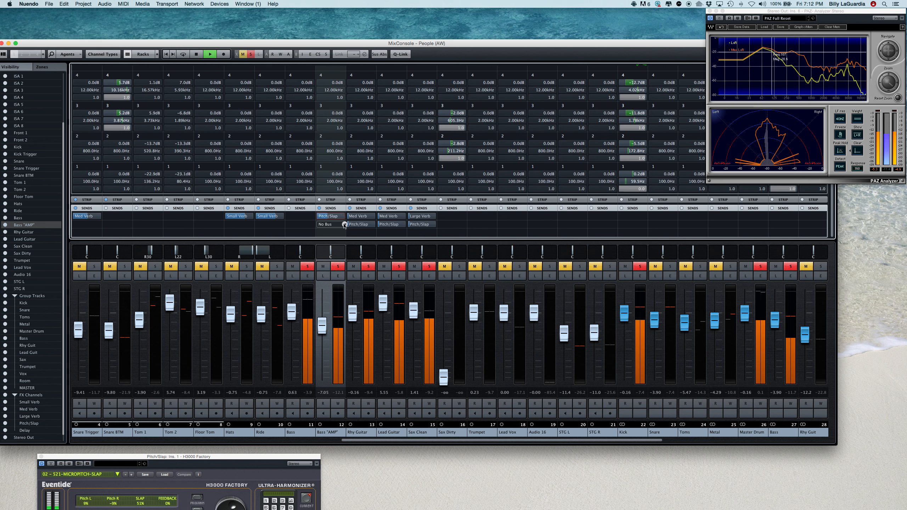
click(329, 224)
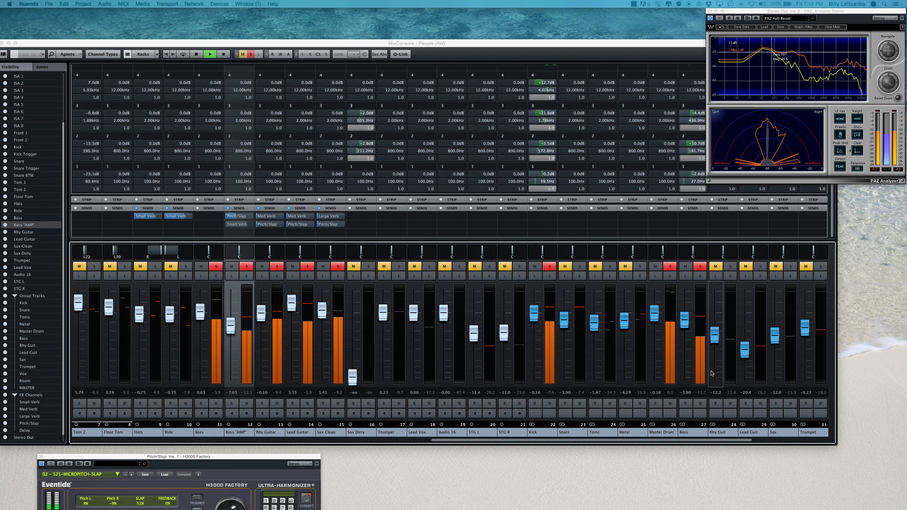
scroll(right, 3)
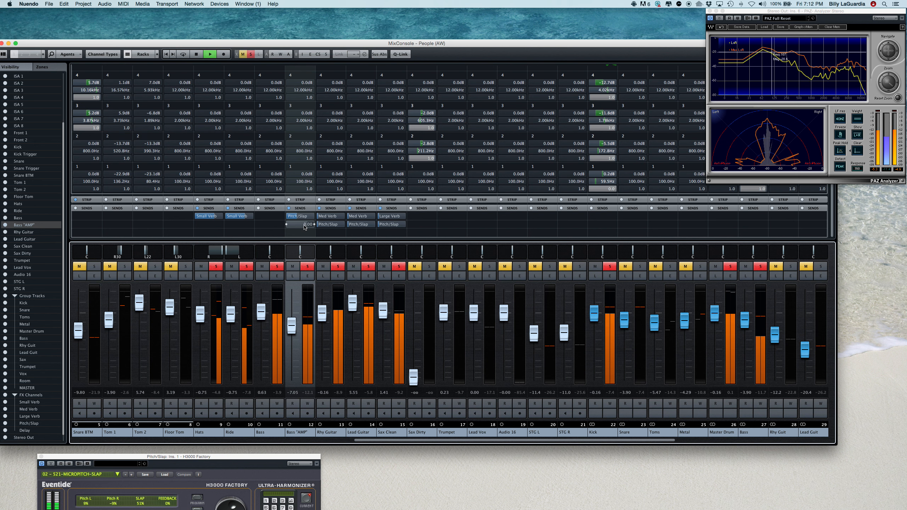
Set the Bass "AMP" Pitch/Slap send level to about -24.5 dB.
click(297, 224)
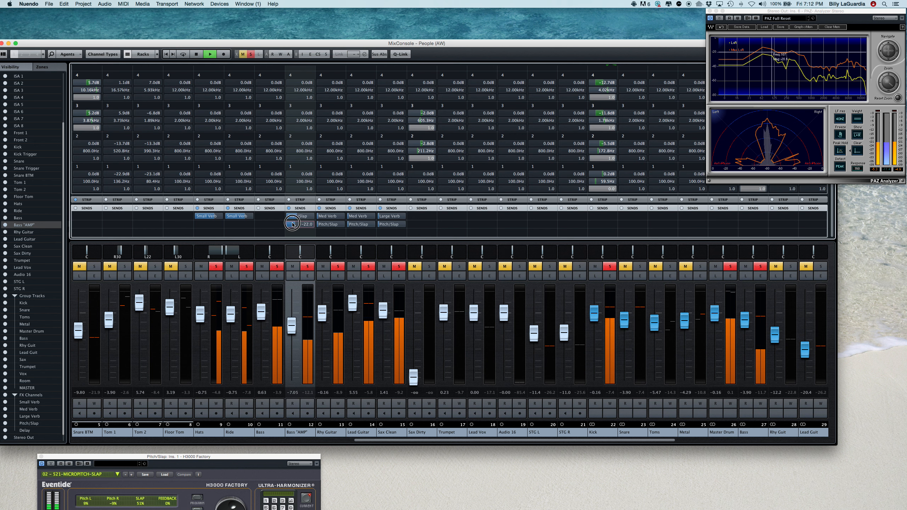
drag(292, 223, 292, 225)
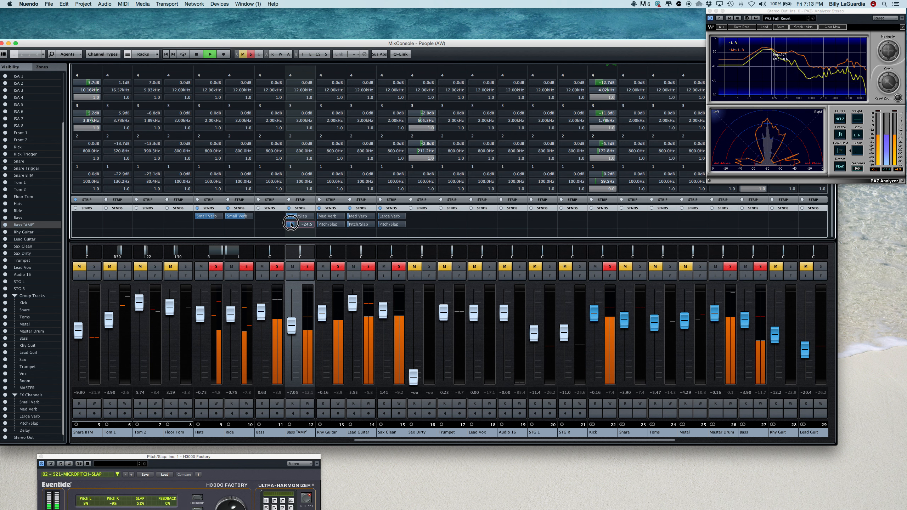
click(289, 224)
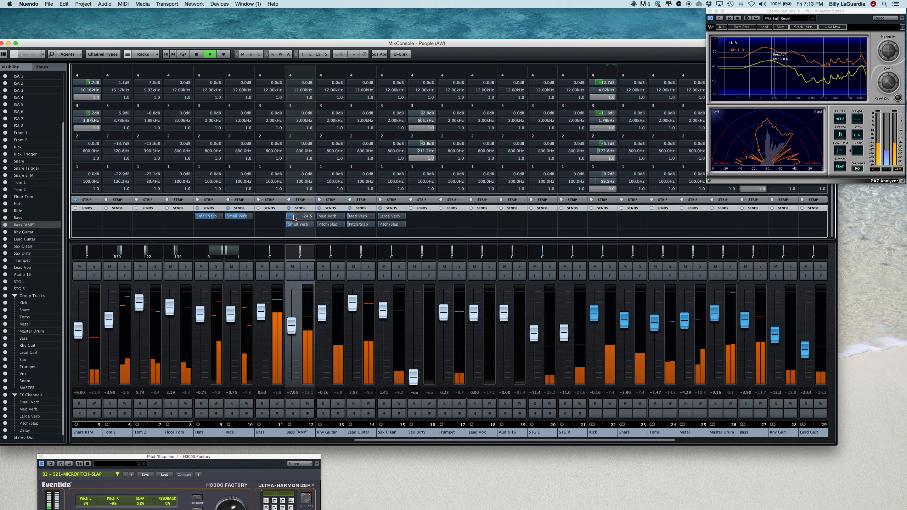
Scroll to the group channels and lower the Bass group to about -6 dB.
click(297, 223)
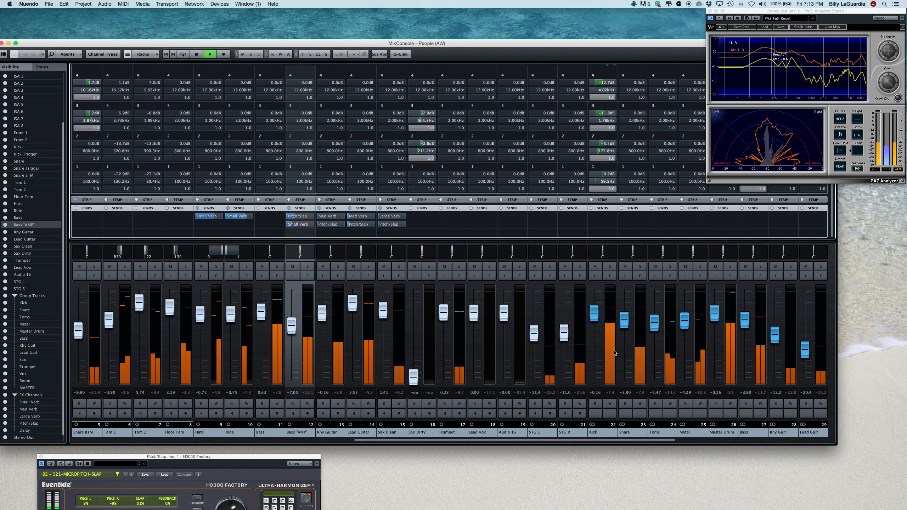
scroll(right, 3)
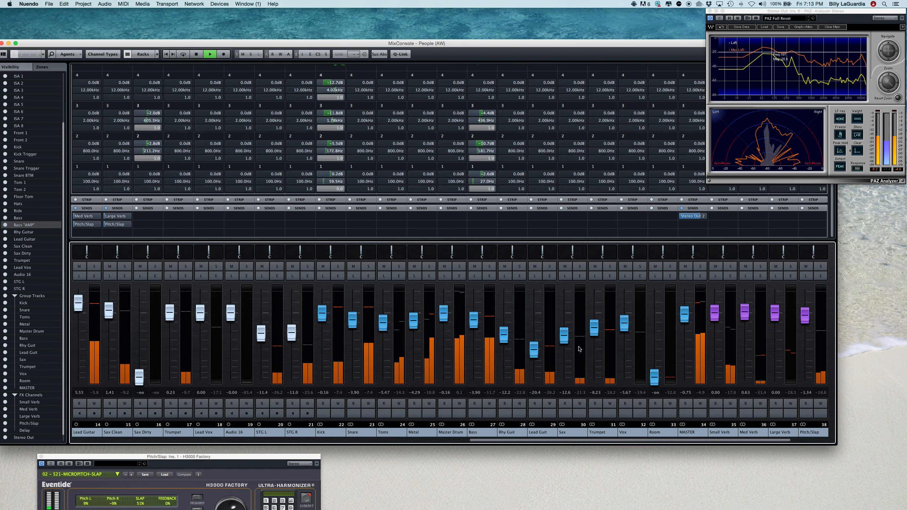
drag(474, 310, 474, 322)
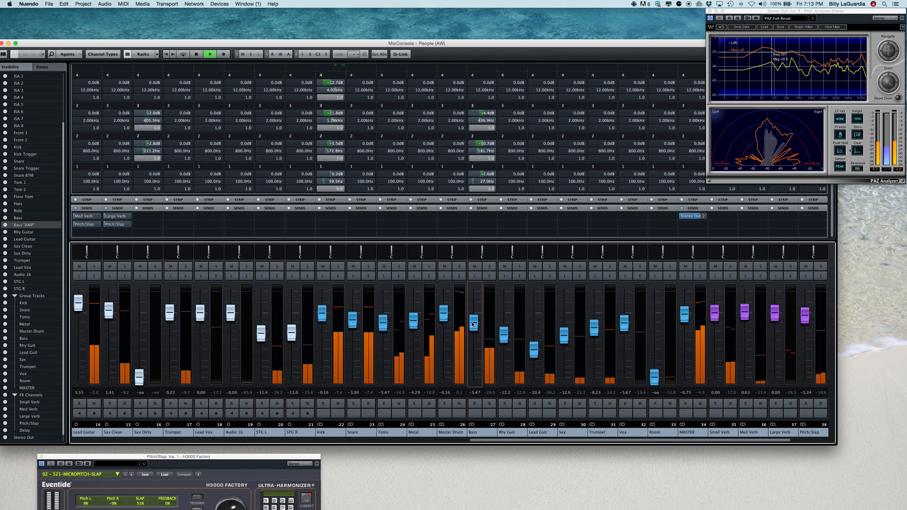
drag(473, 318, 473, 323)
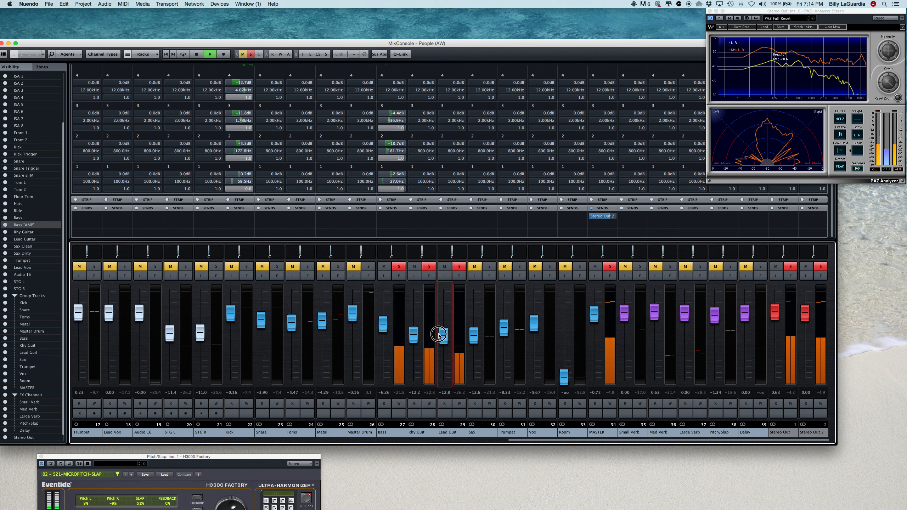
Set the Lead Guit and Rhy Guit group faders near -0.5 dB and balance them.
drag(440, 335, 441, 324)
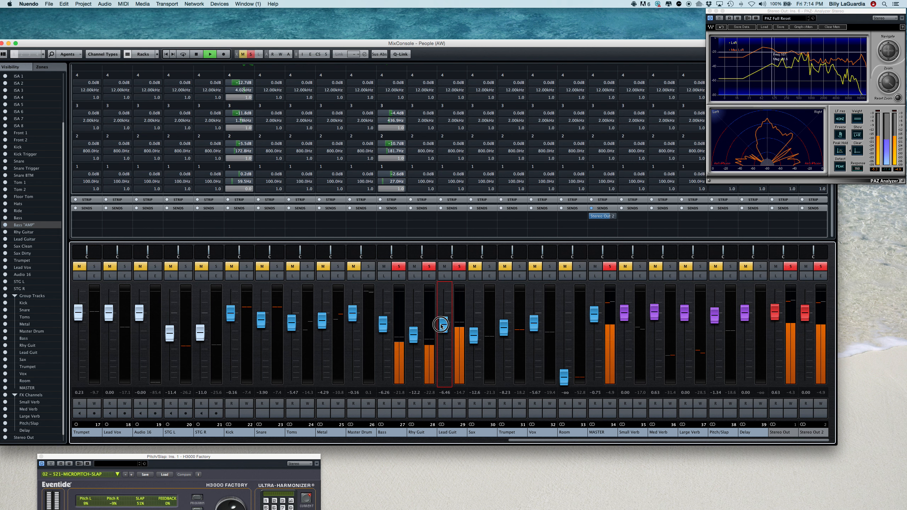
drag(442, 325, 442, 353)
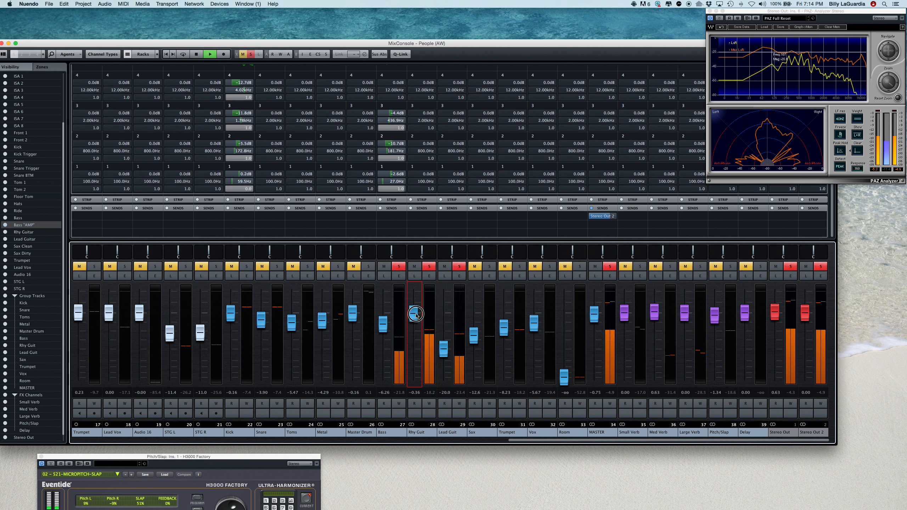
drag(415, 313, 414, 317)
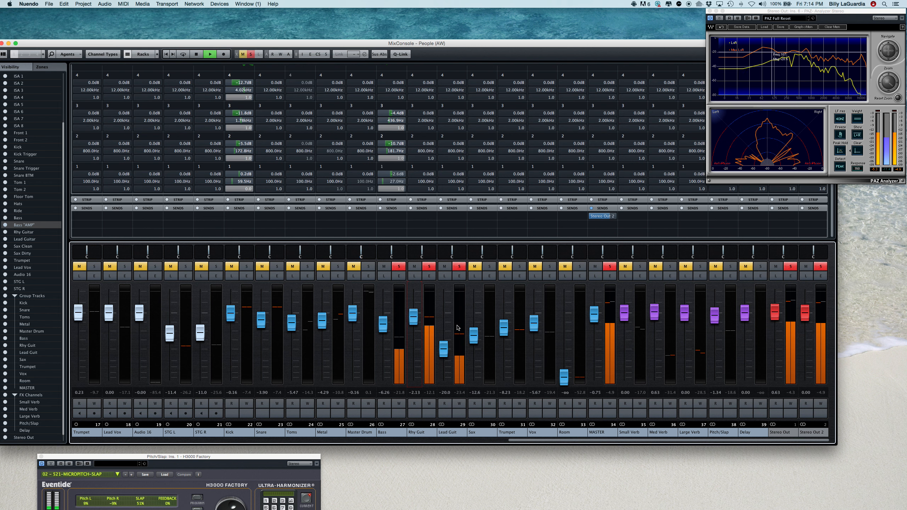
mouse_move(454, 316)
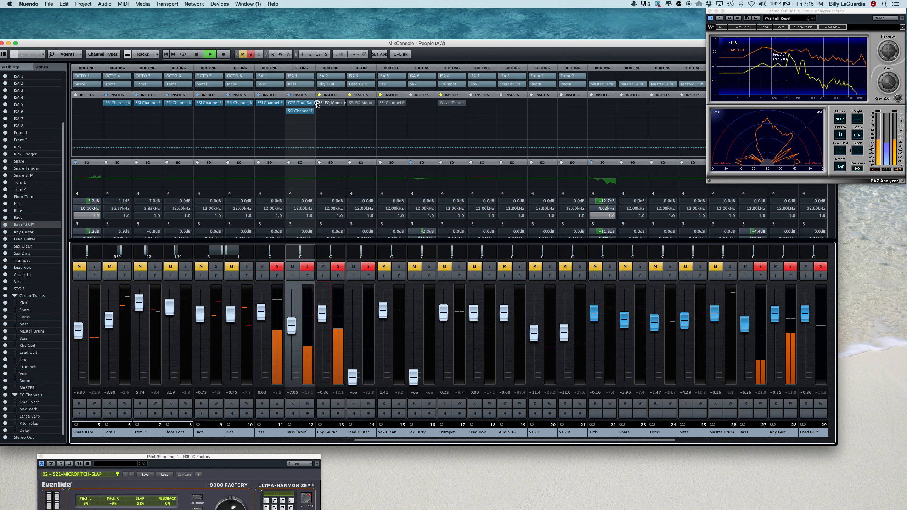
Shape the Rhy Guitar's SSL EQ, adjusting its high- and low-frequency bands.
click(329, 102)
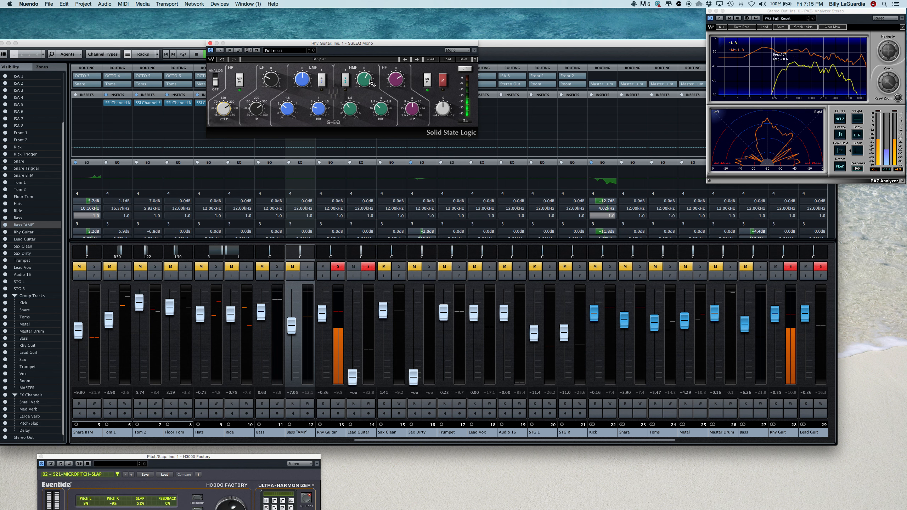
drag(394, 78, 399, 78)
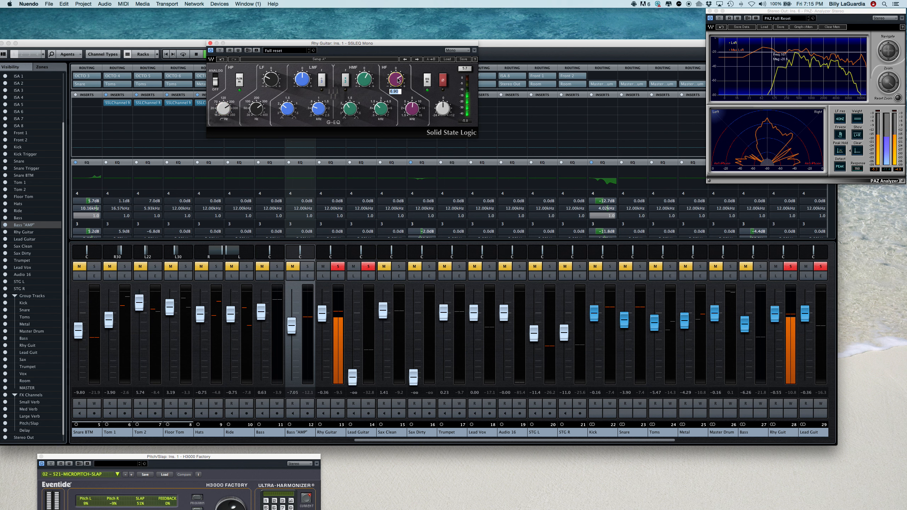
drag(396, 78, 399, 72)
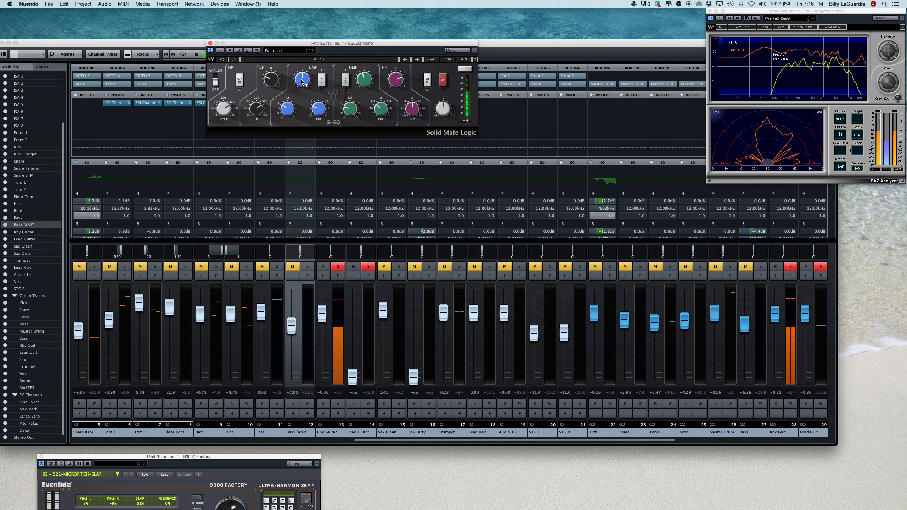
drag(301, 80, 300, 75)
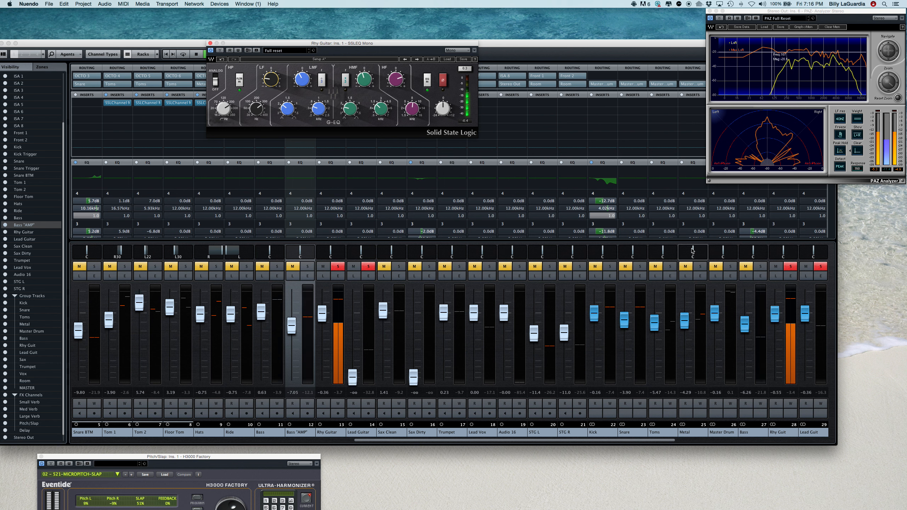
mouse_move(770, 267)
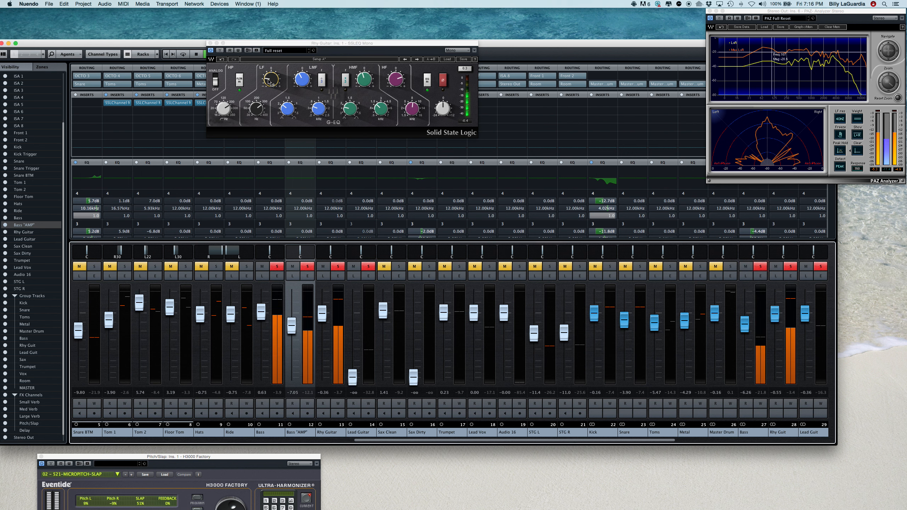
drag(269, 78, 270, 83)
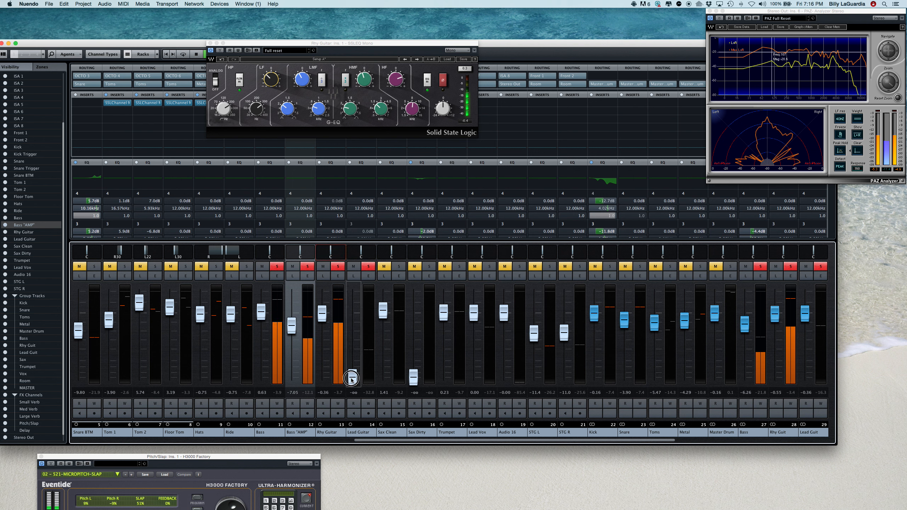
Rebalance the soloed guitars: Rhy Guitar near −8 dB, Lead Guitar brought up from silence.
drag(350, 379, 345, 321)
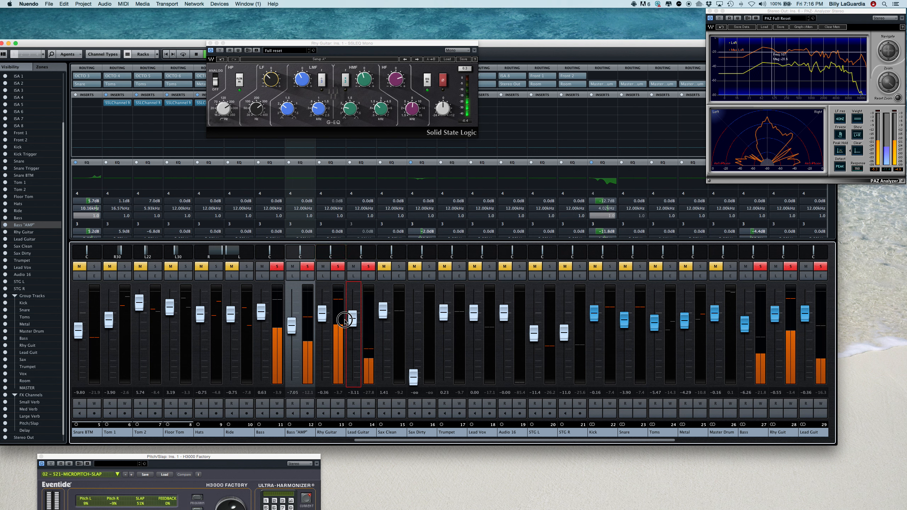
drag(347, 318, 323, 315)
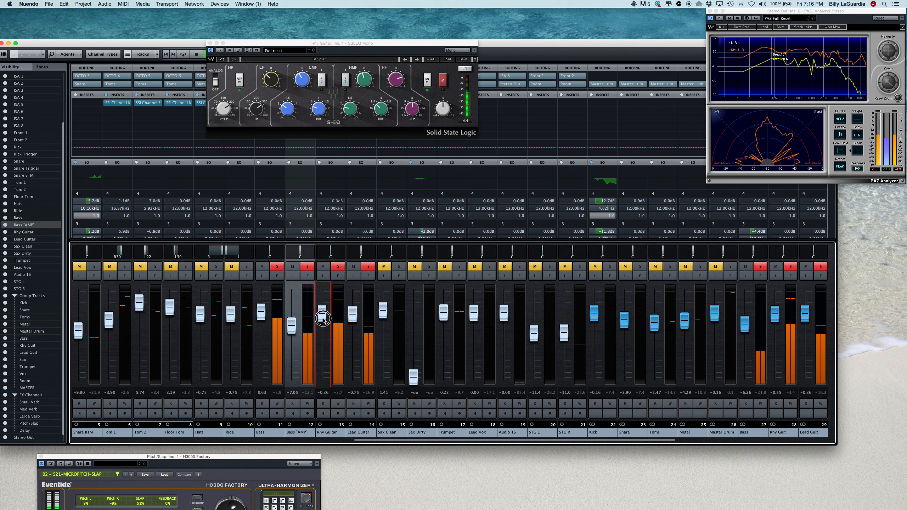
drag(323, 318, 357, 382)
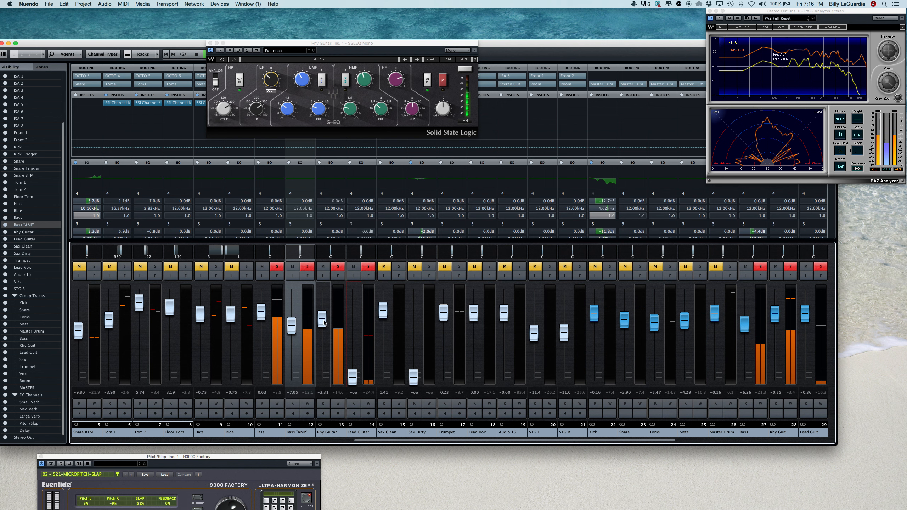
drag(323, 312, 323, 326)
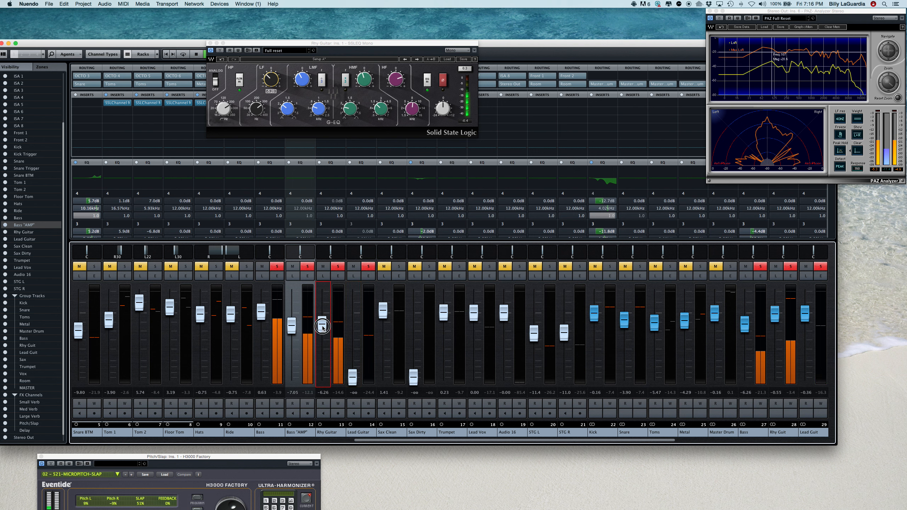
drag(323, 326, 323, 330)
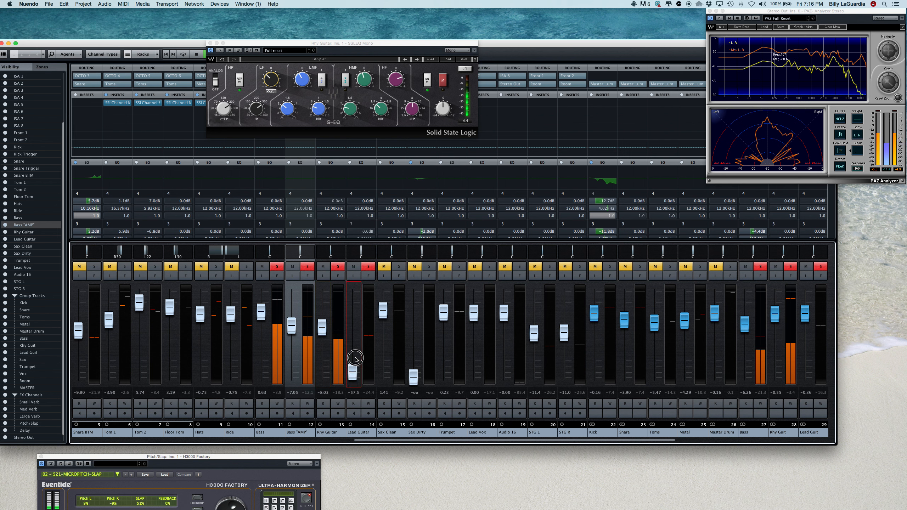
drag(353, 358, 353, 331)
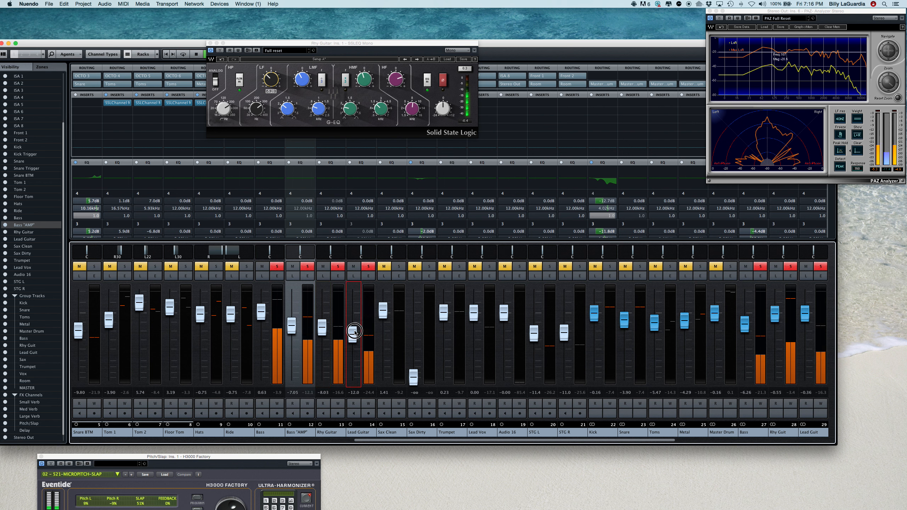
drag(353, 330, 354, 311)
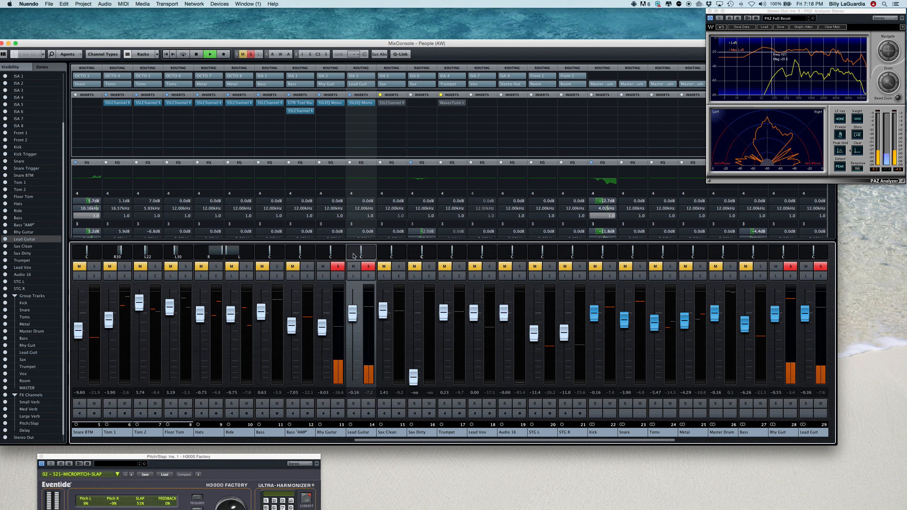
Pan Rhy Guitar hard left and Lead Guitar hard right, then clear all mutes and solos.
click(196, 54)
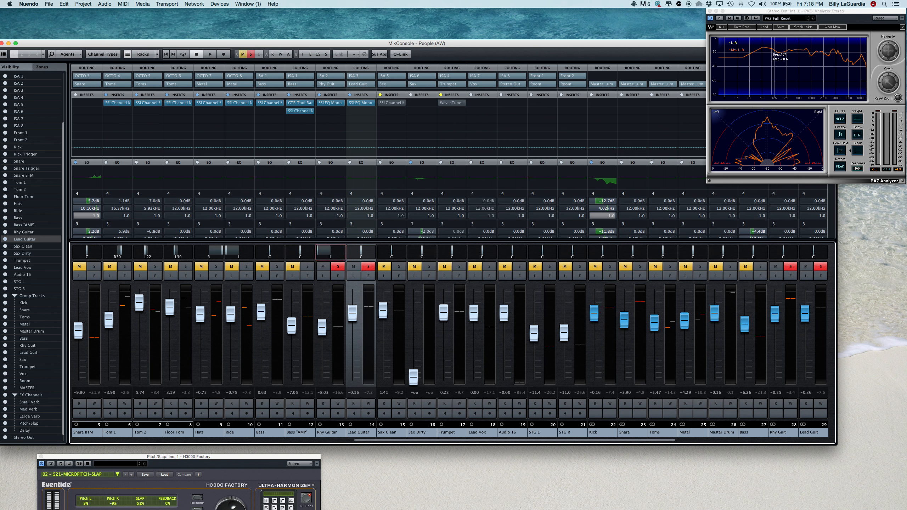
mouse_move(362, 254)
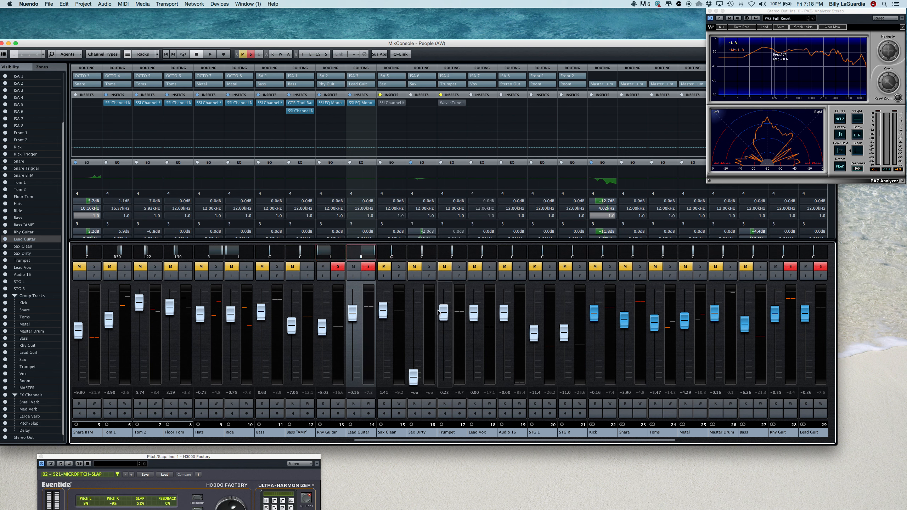
click(210, 54)
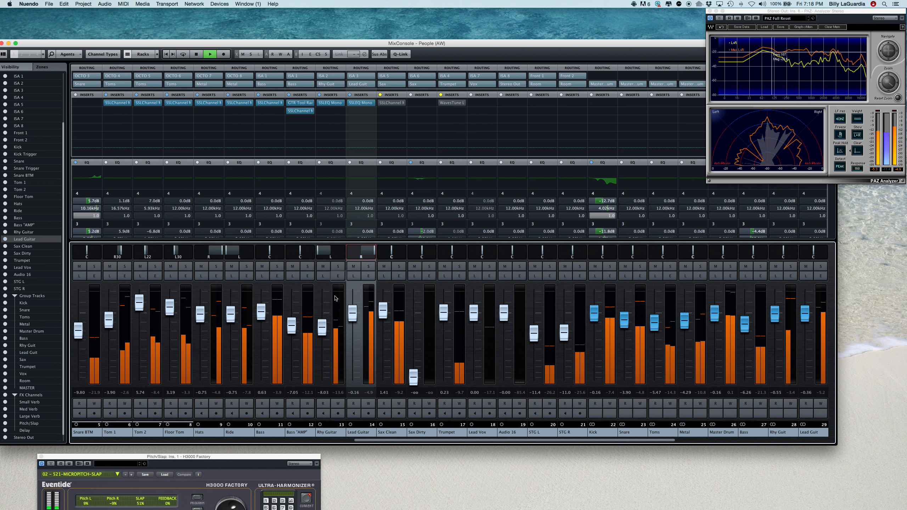
Lower Lead Guitar to about −8 dB and reveal the channels' Sends rows.
drag(353, 323, 353, 319)
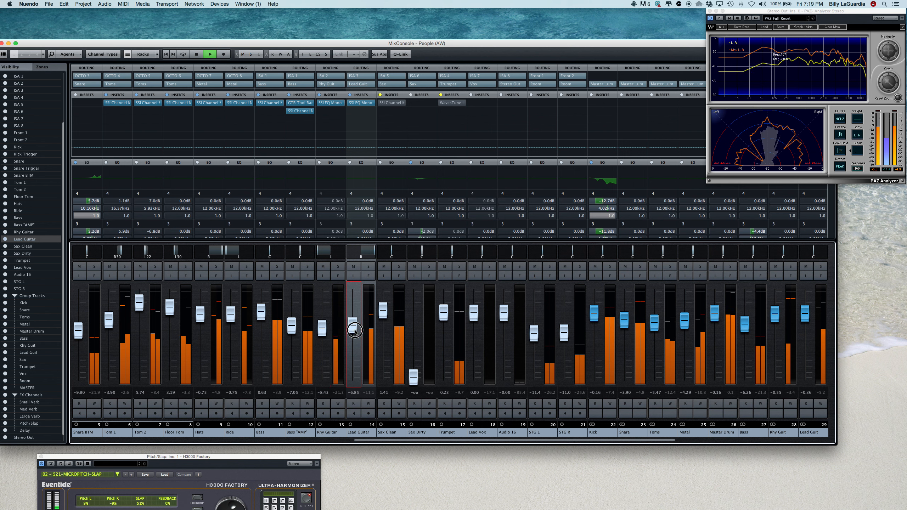
drag(354, 329, 354, 335)
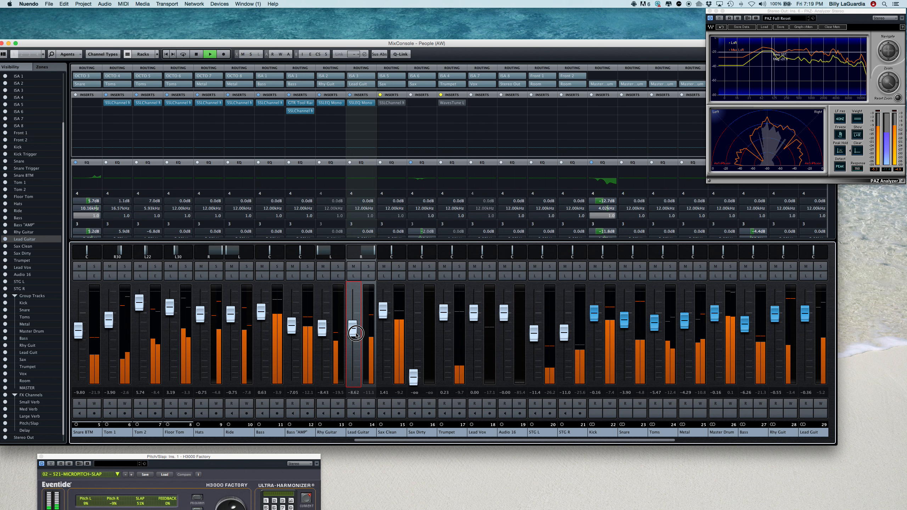
drag(355, 333, 356, 335)
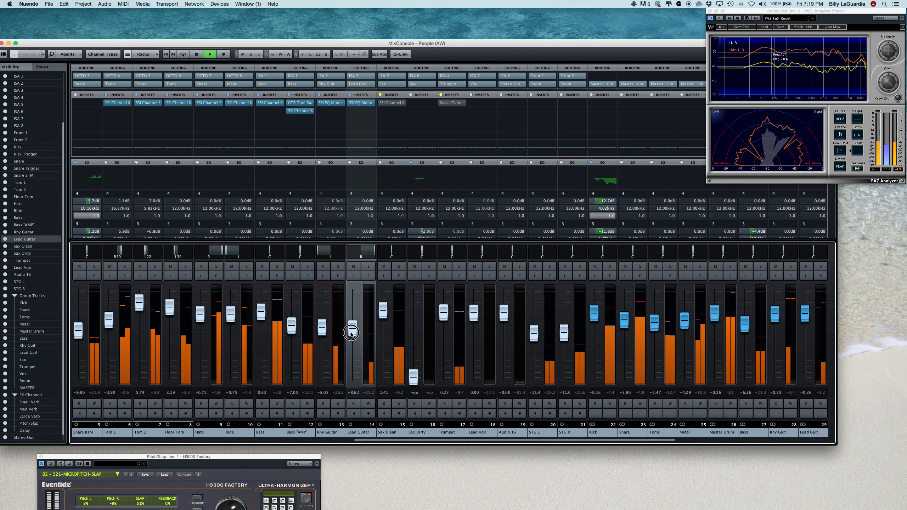
click(351, 332)
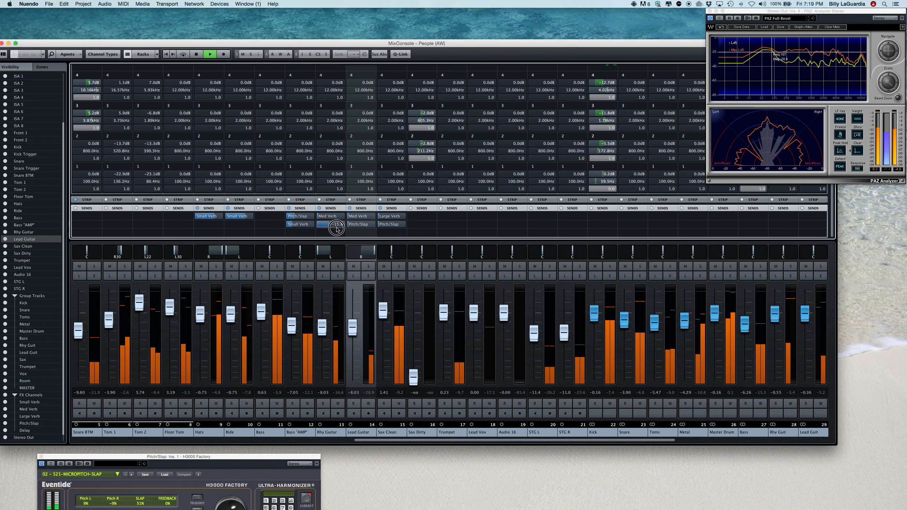
Set Rhy Guitar's effect sends, including Pitch/Slap at about −20 dB, and fine-tune its level.
drag(336, 224, 352, 226)
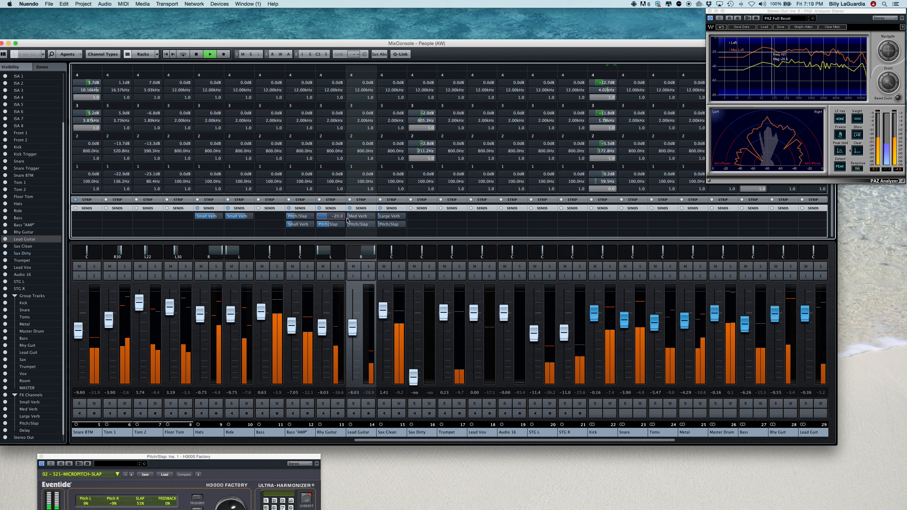
drag(329, 216, 356, 218)
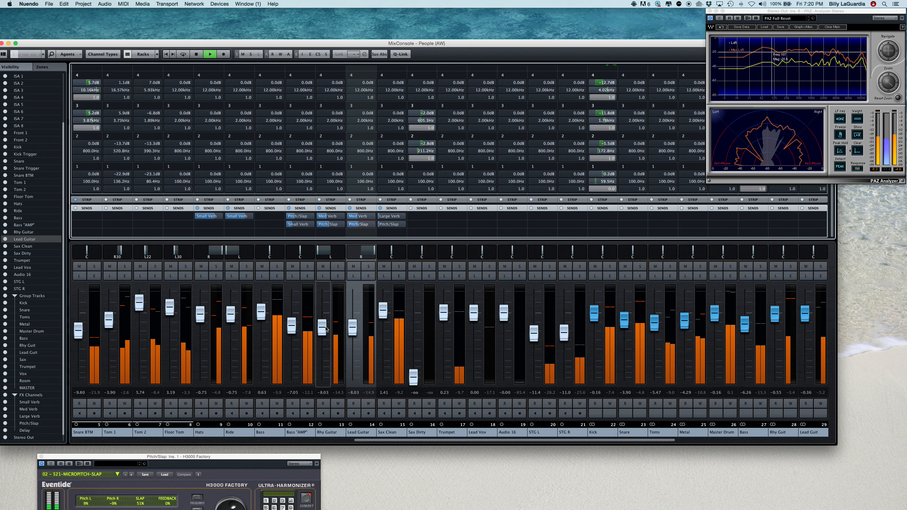
drag(322, 327, 322, 333)
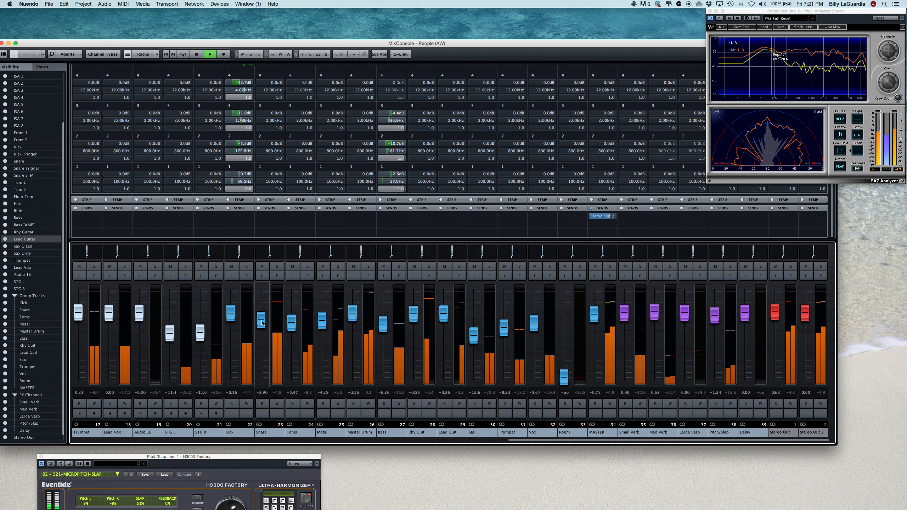
Adjust the Snare group level and lower the Metal group to roughly −8.2 dB.
drag(260, 323, 261, 326)
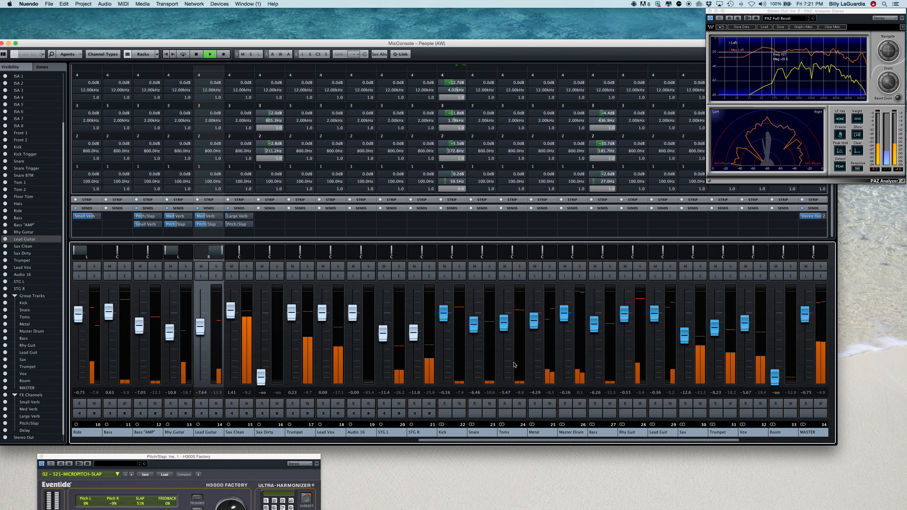
drag(532, 315, 532, 330)
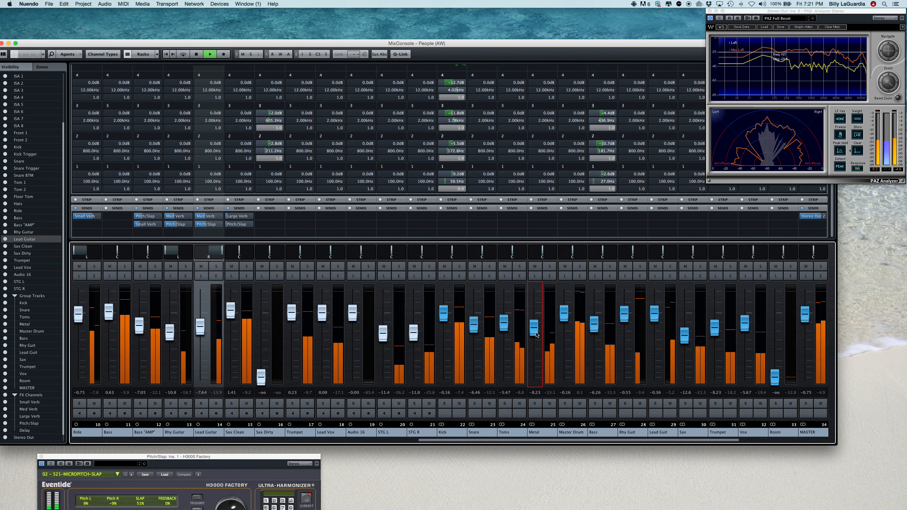
click(196, 54)
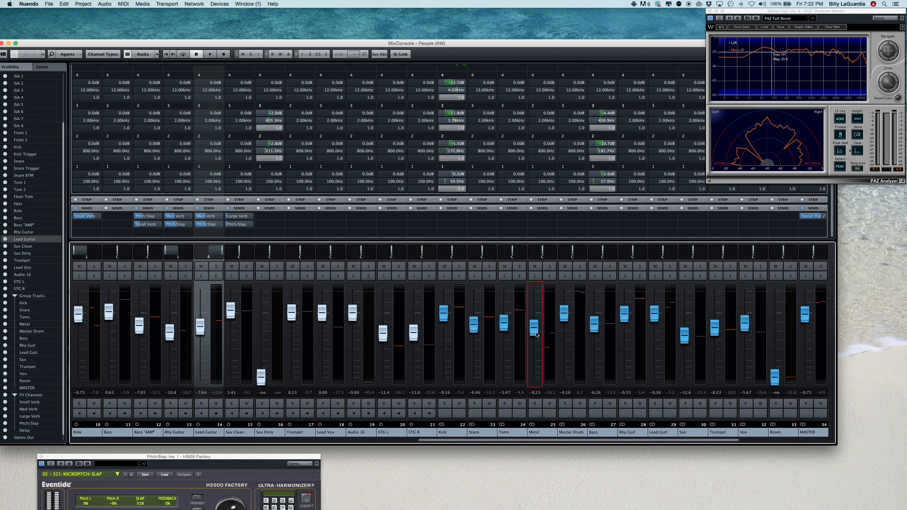
Pan the Hats channel to R80 and the Ride channel to L80.
click(209, 53)
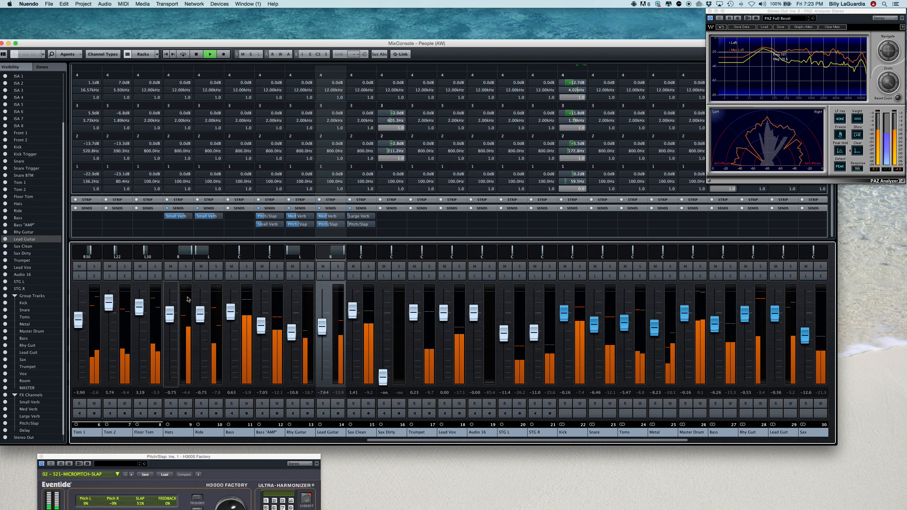
mouse_move(179, 252)
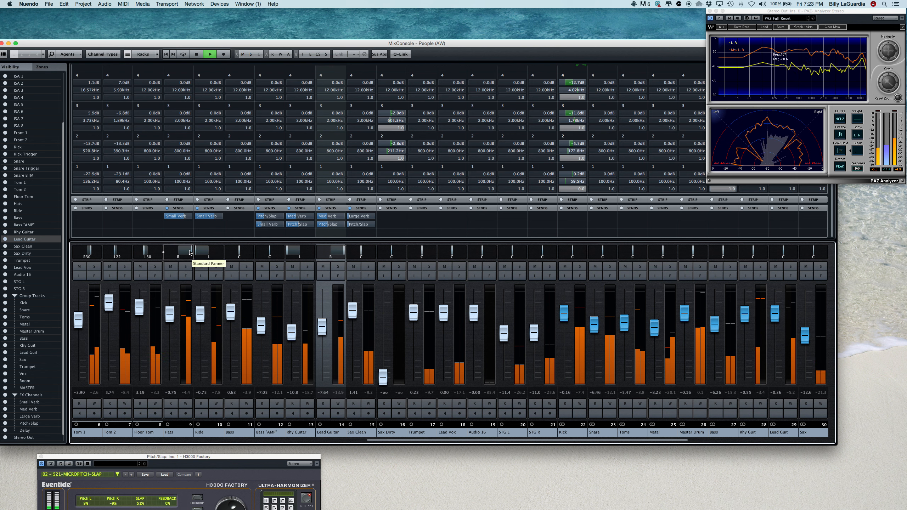
click(179, 252)
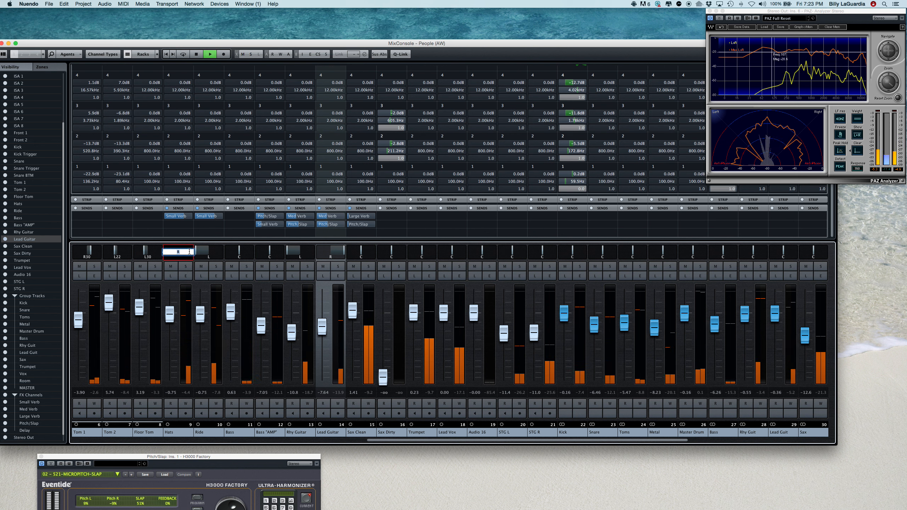
text(r8d)
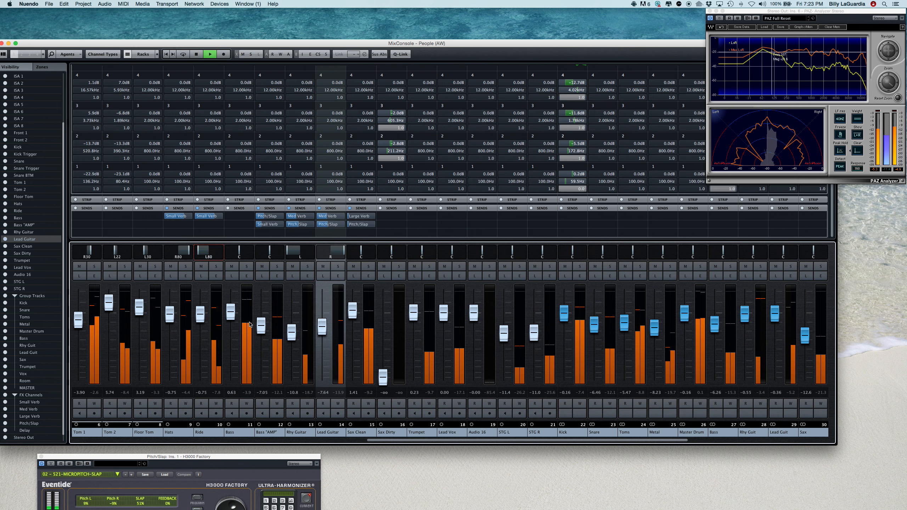
click(196, 53)
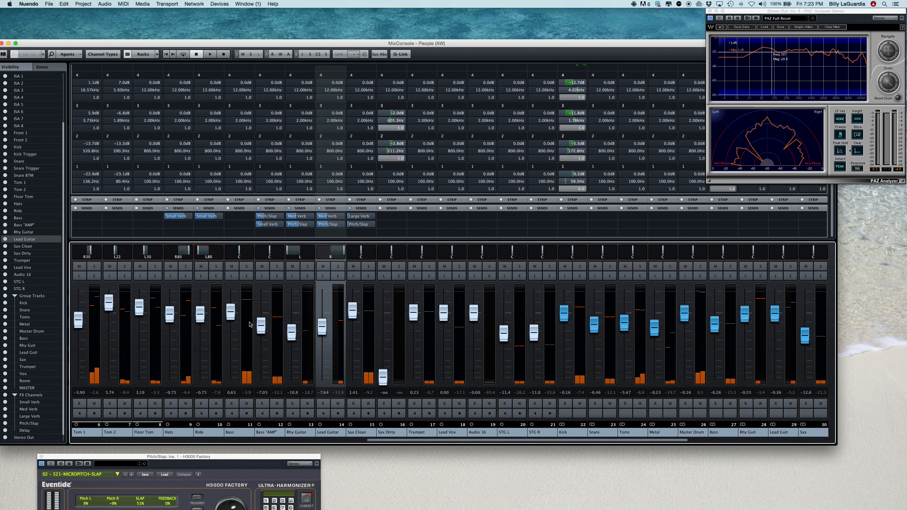
click(209, 54)
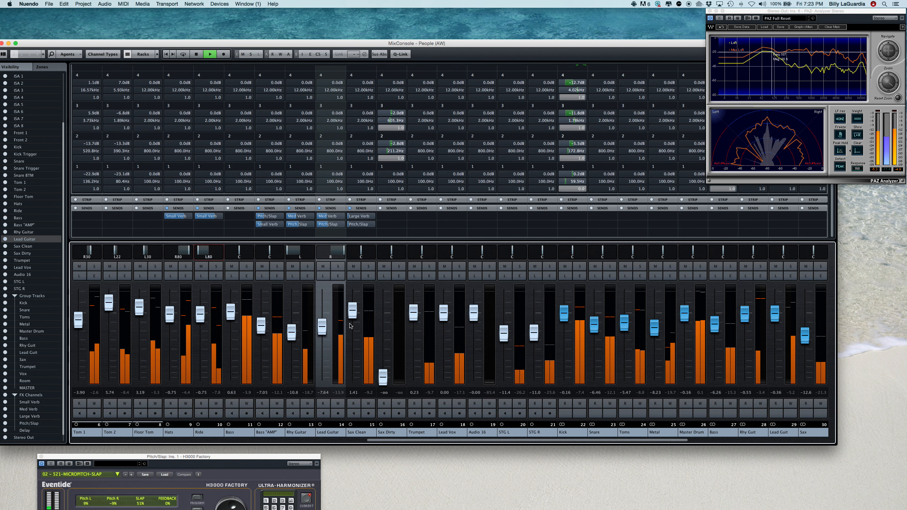
Pull the Metal group level down to about −10 dB.
drag(657, 316, 657, 330)
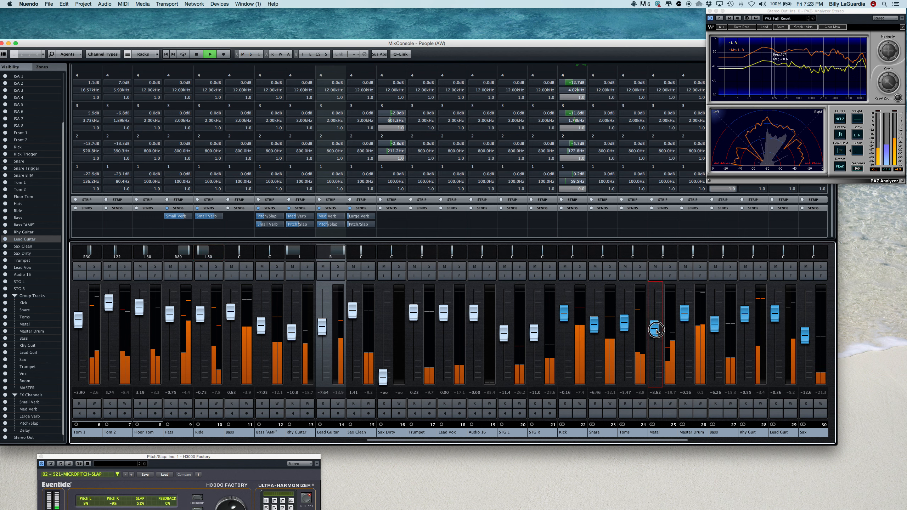
drag(655, 329, 655, 333)
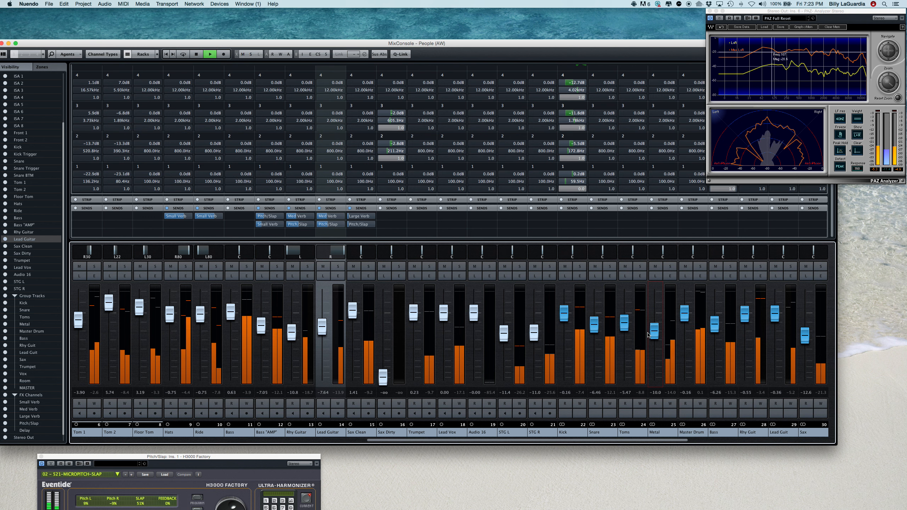
click(196, 53)
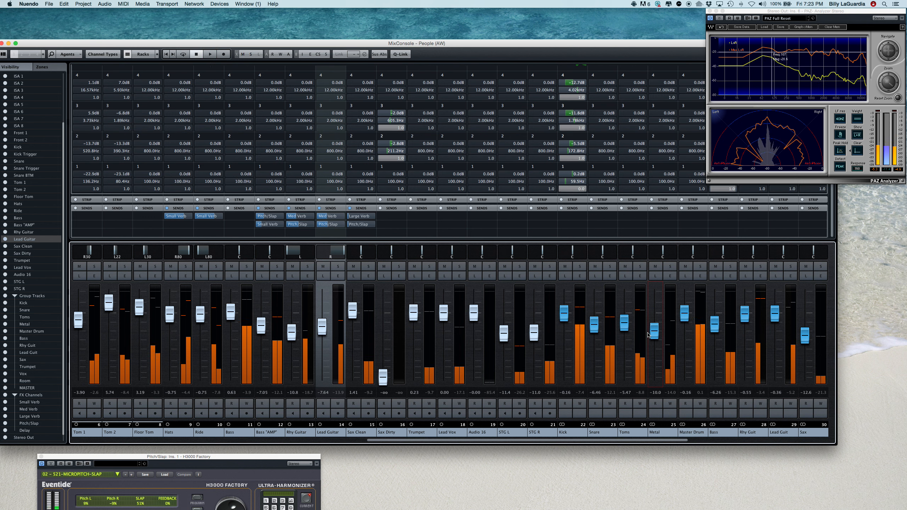